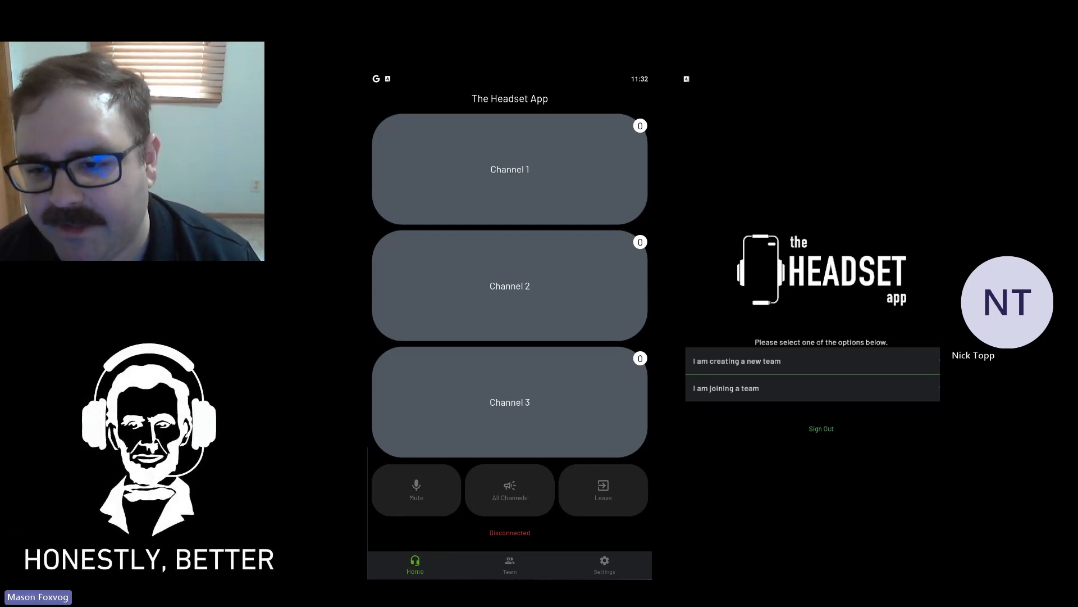
On the second device begin a new Football team, tapping Team Name and Team City, then back out to the options.
click(736, 361)
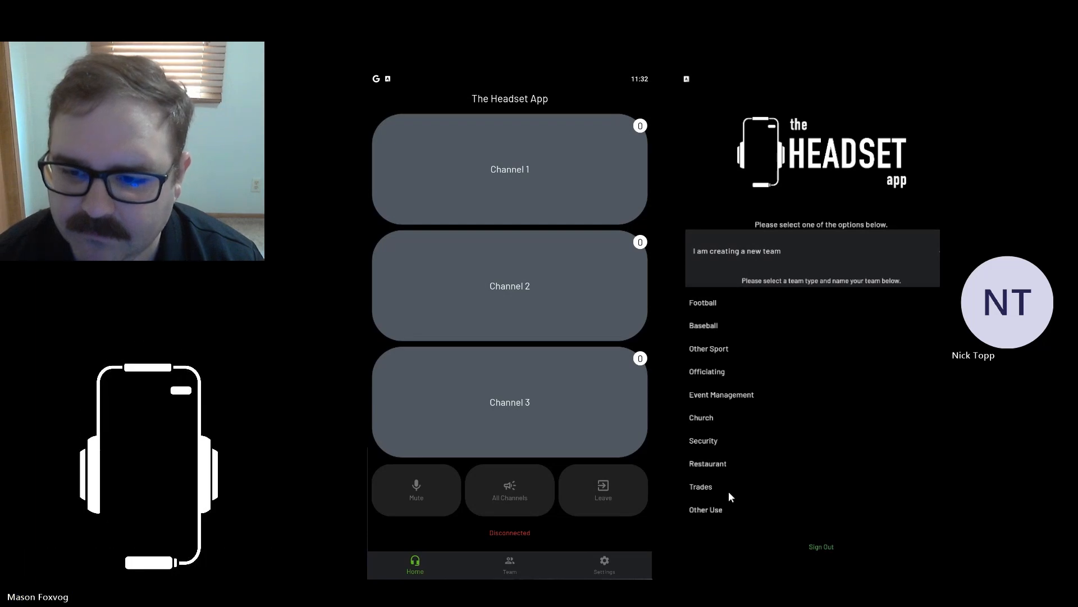
click(702, 302)
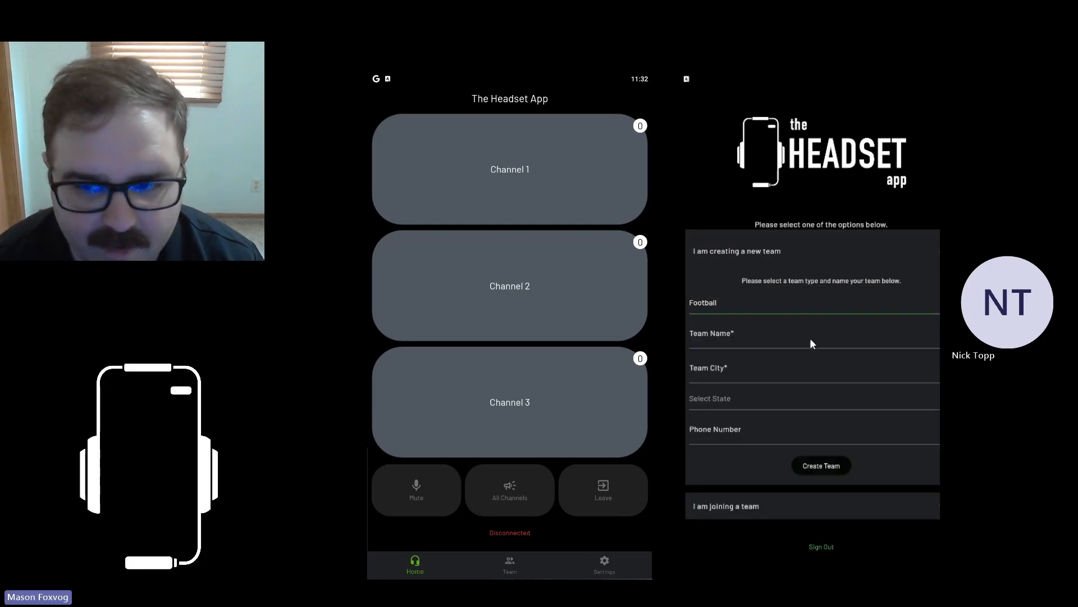
click(811, 332)
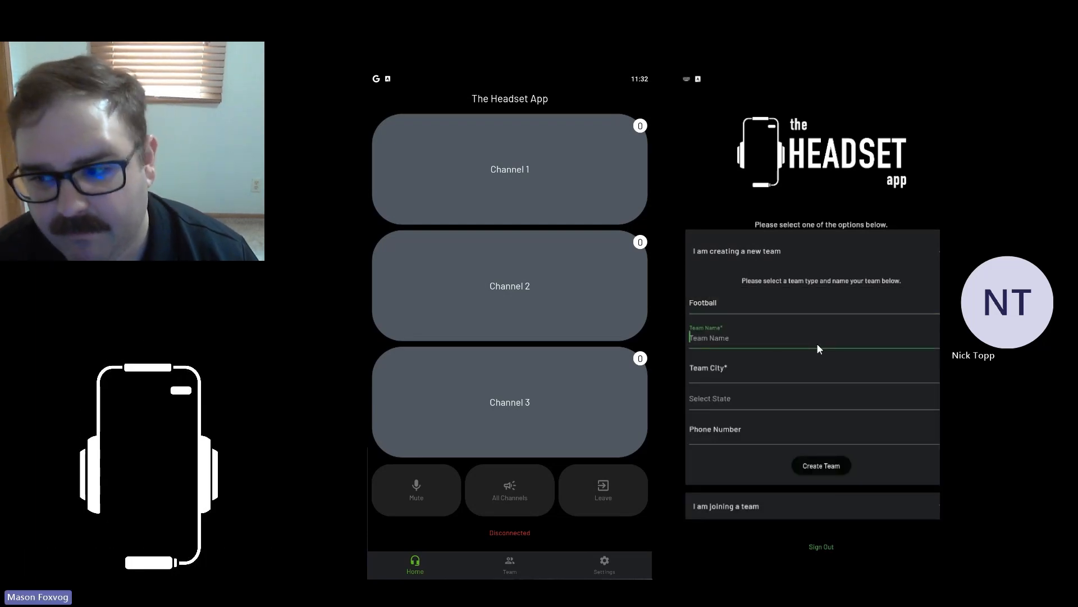
click(813, 371)
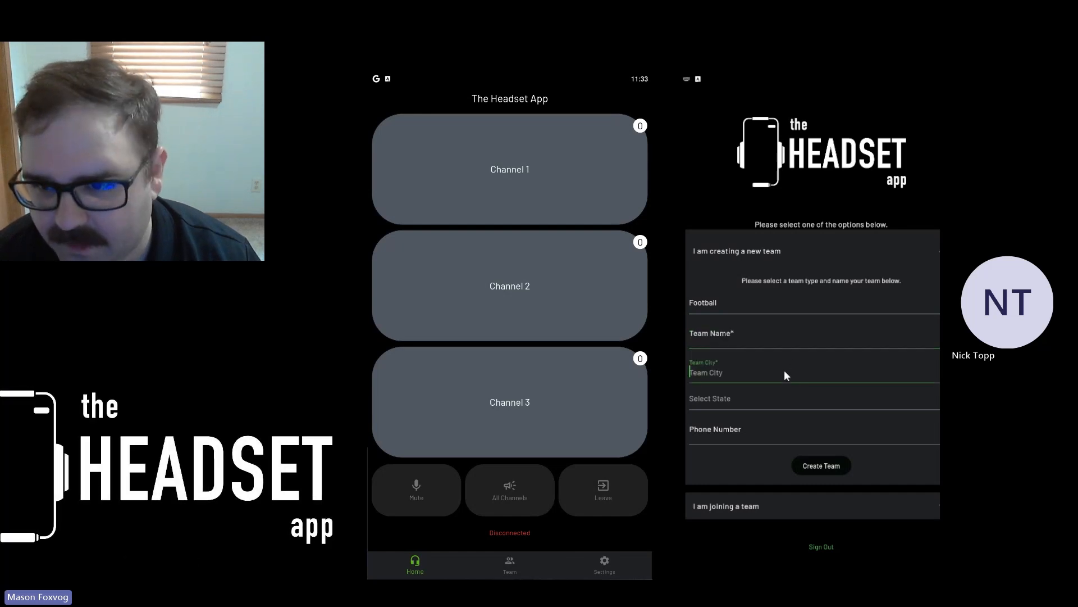
mouse_move(770, 403)
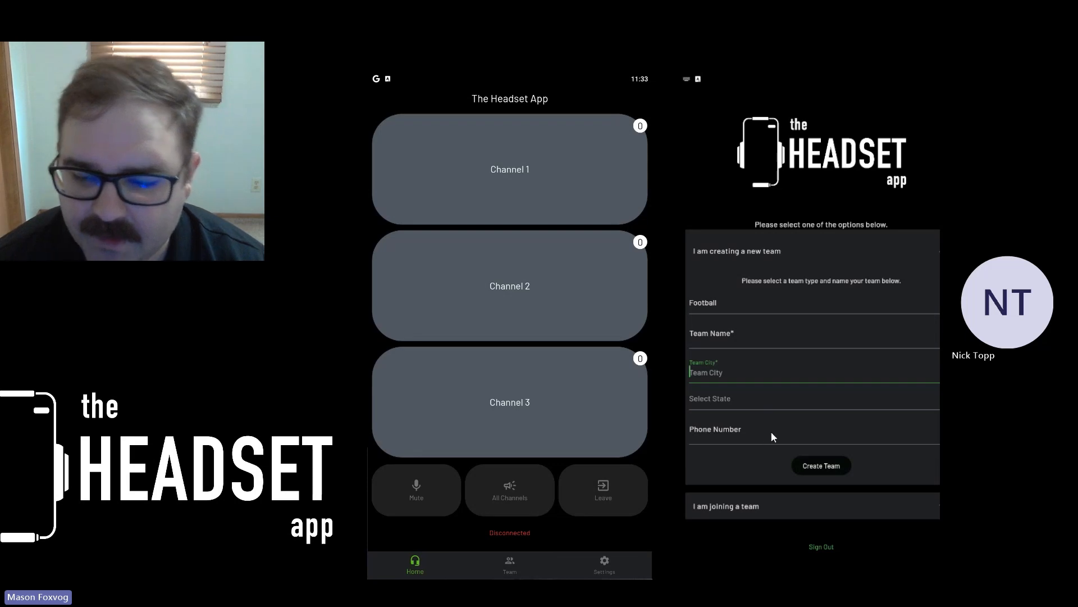
click(756, 433)
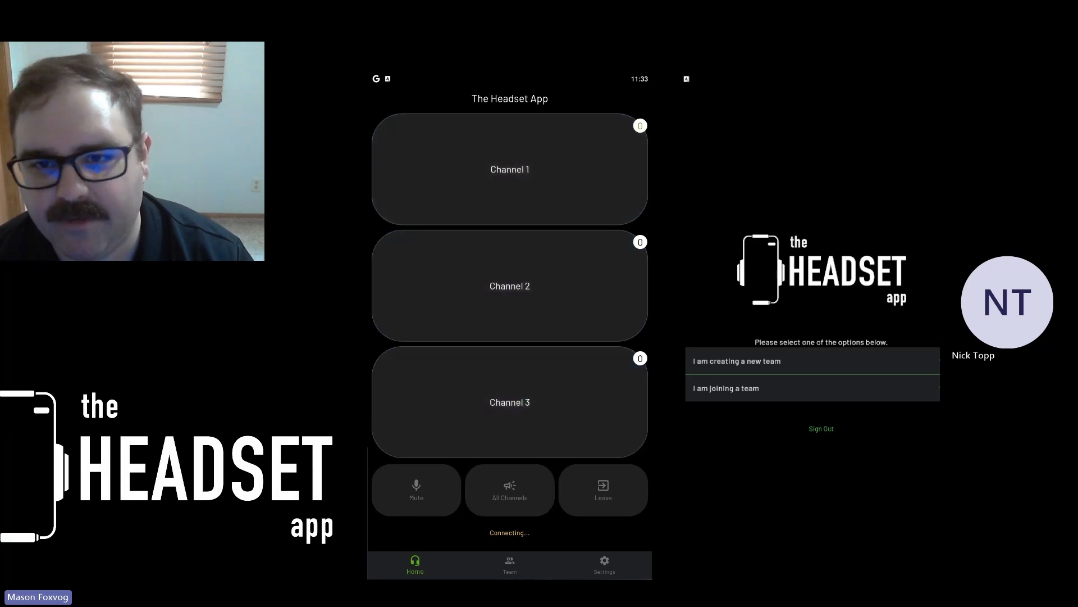
Connect to the channels and switch talking among Channels 2, 3, 1 and 2.
click(510, 170)
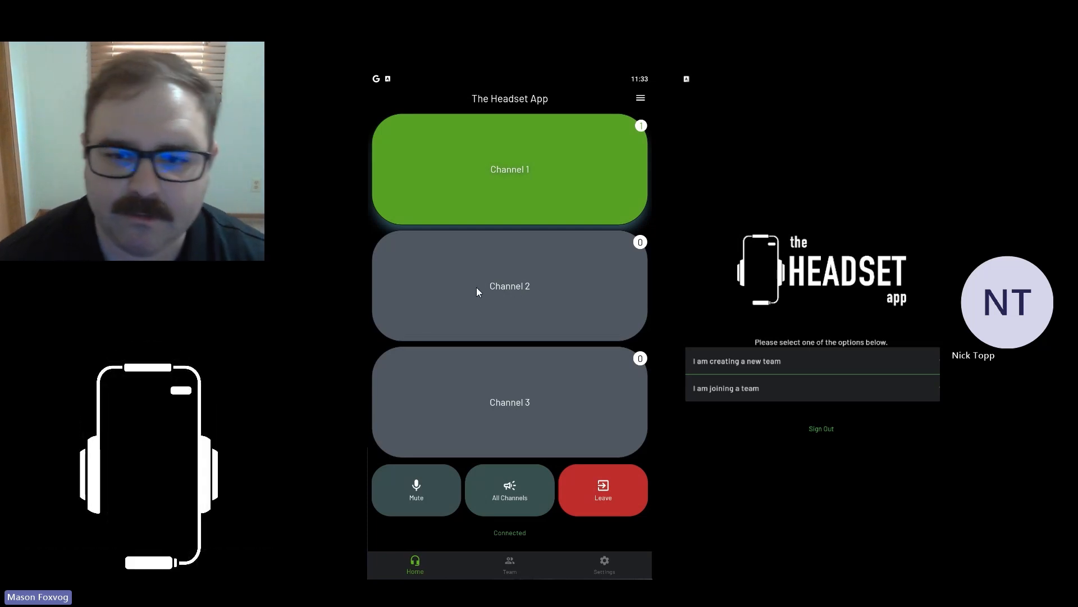
click(510, 285)
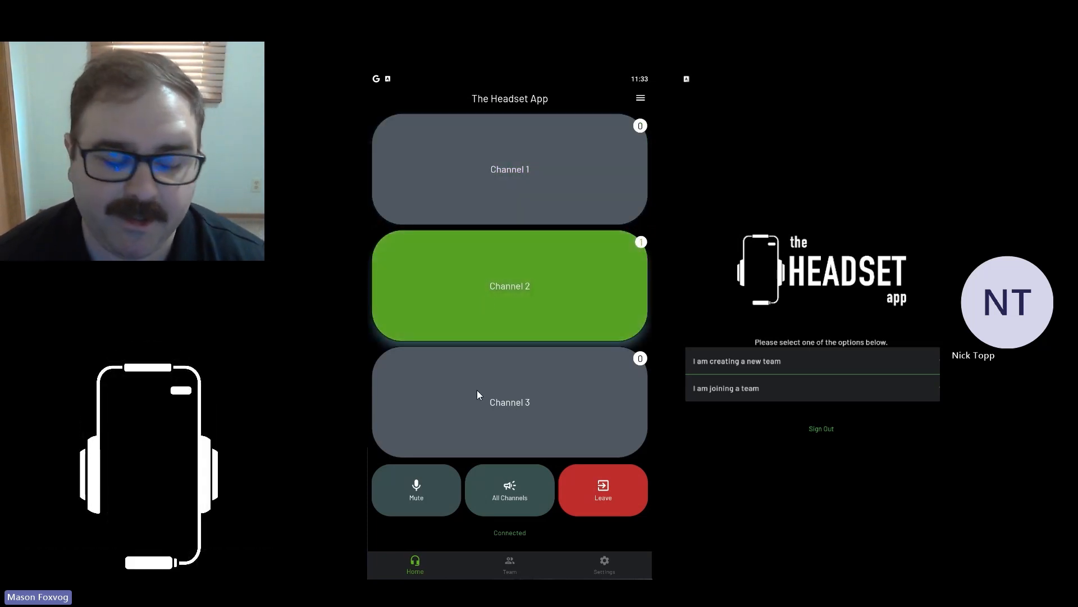
click(510, 403)
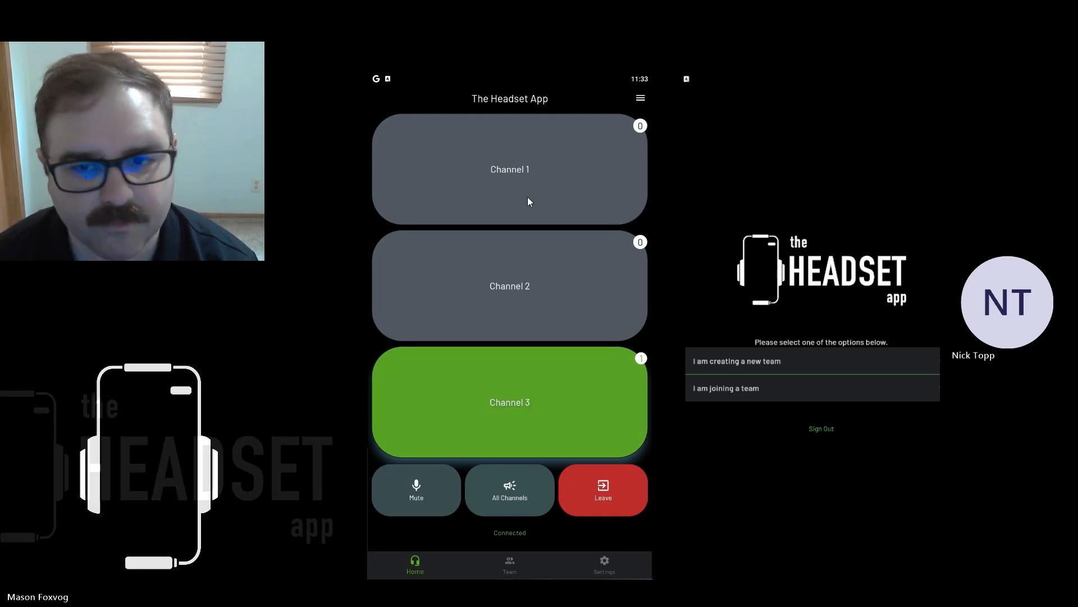
click(510, 169)
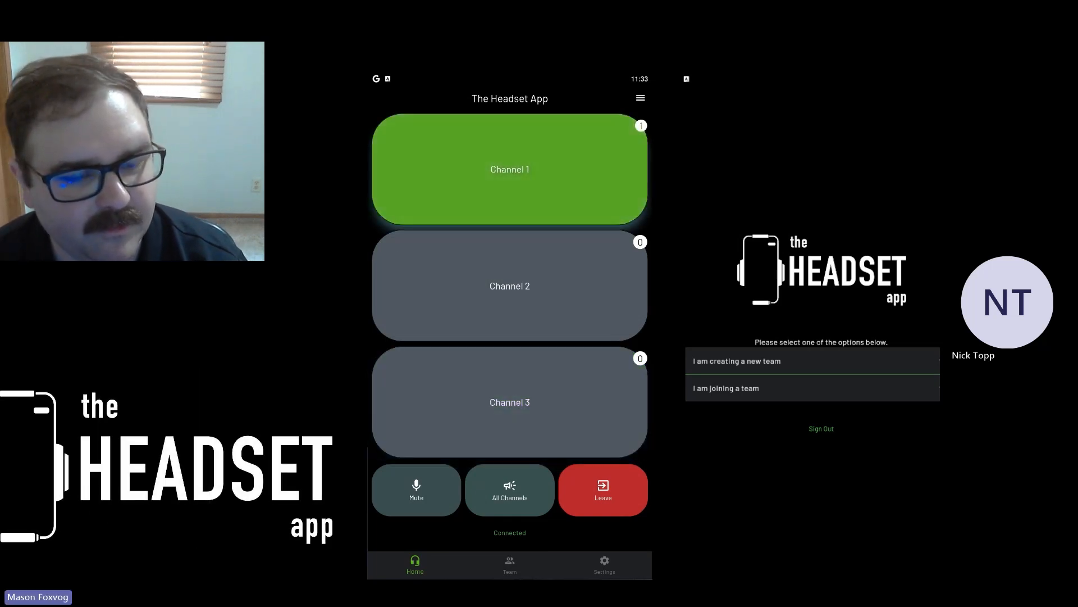
click(510, 285)
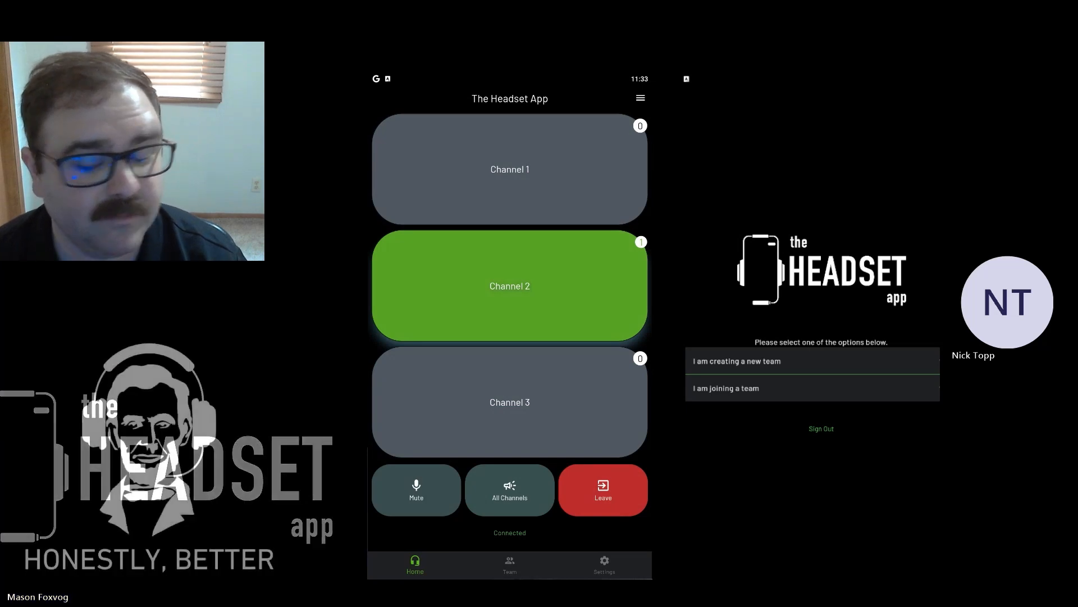
Mute then unmute the microphone, talk to all channels, then leave and disconnect.
click(416, 488)
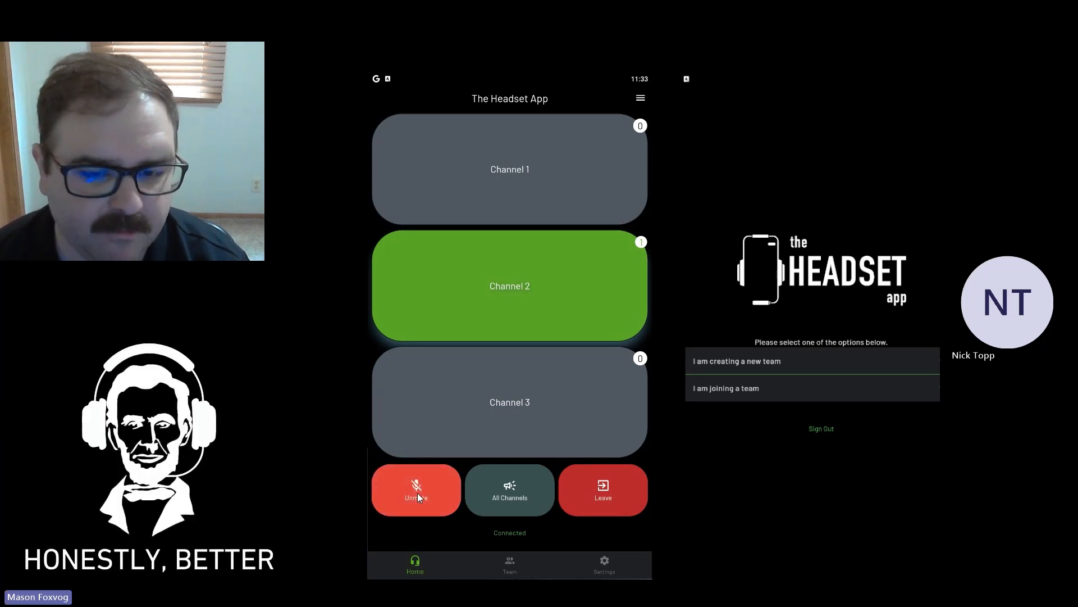
click(416, 488)
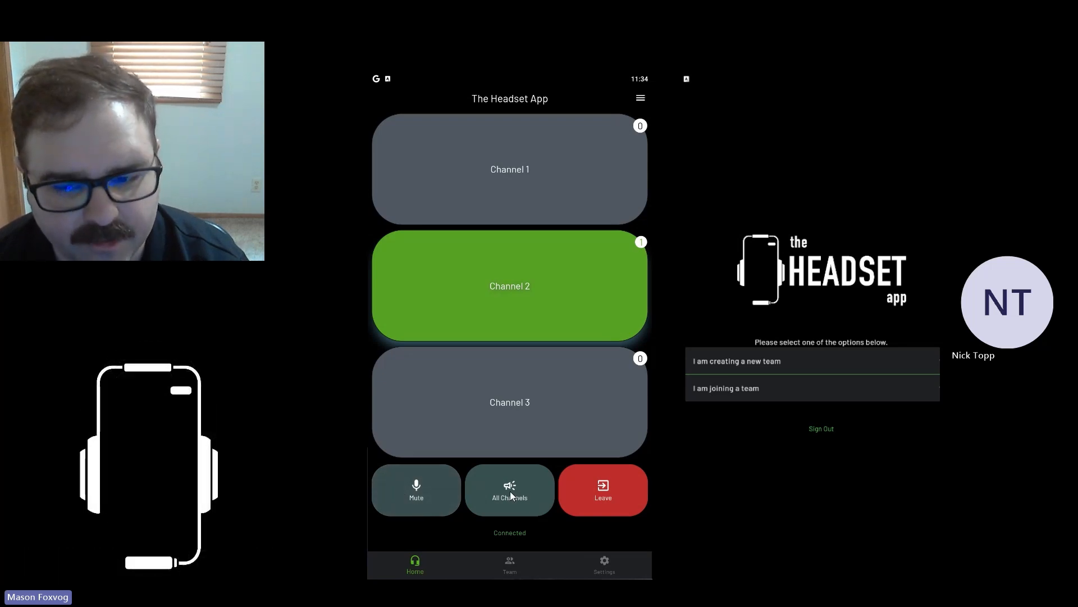
click(509, 490)
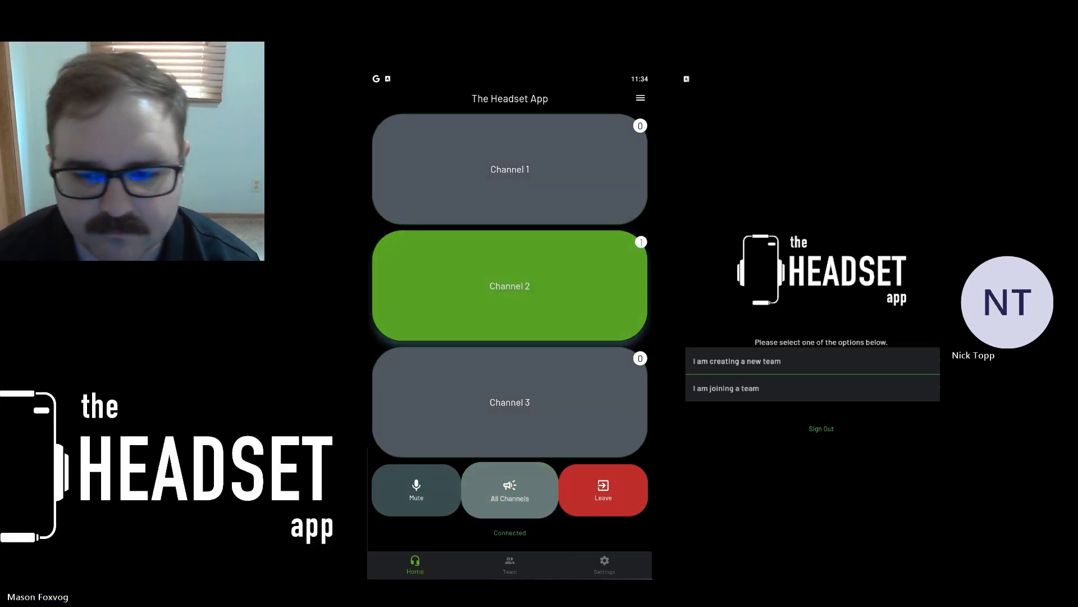
click(603, 488)
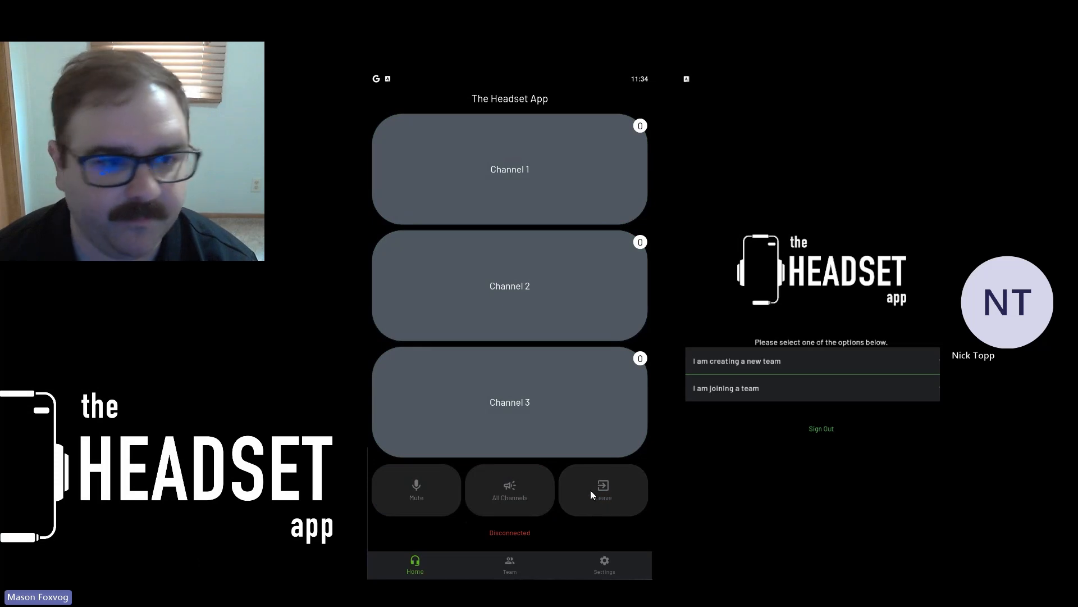
mouse_move(550, 431)
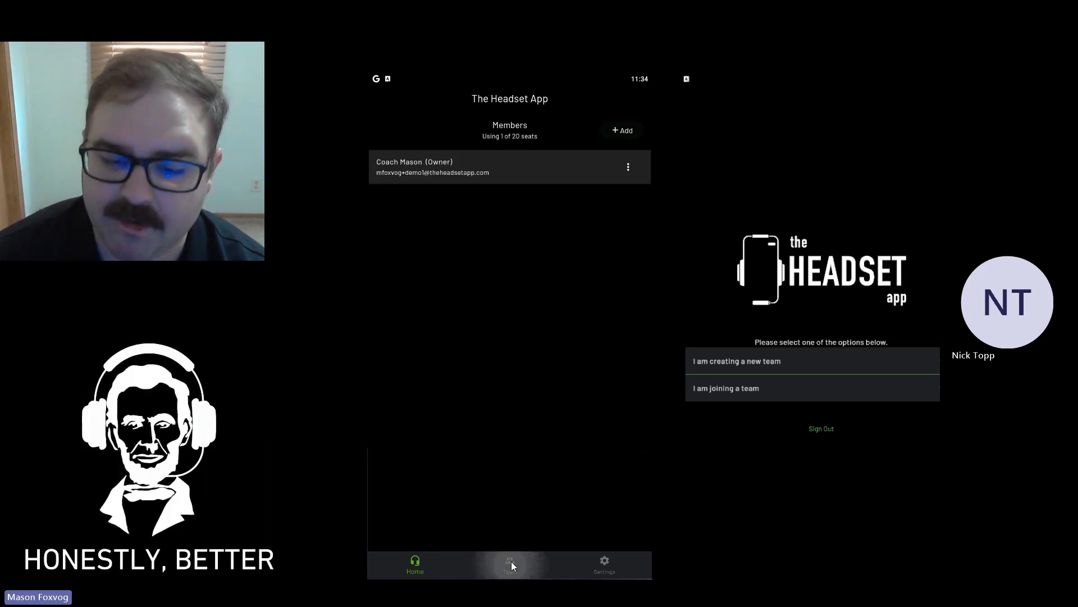
click(510, 564)
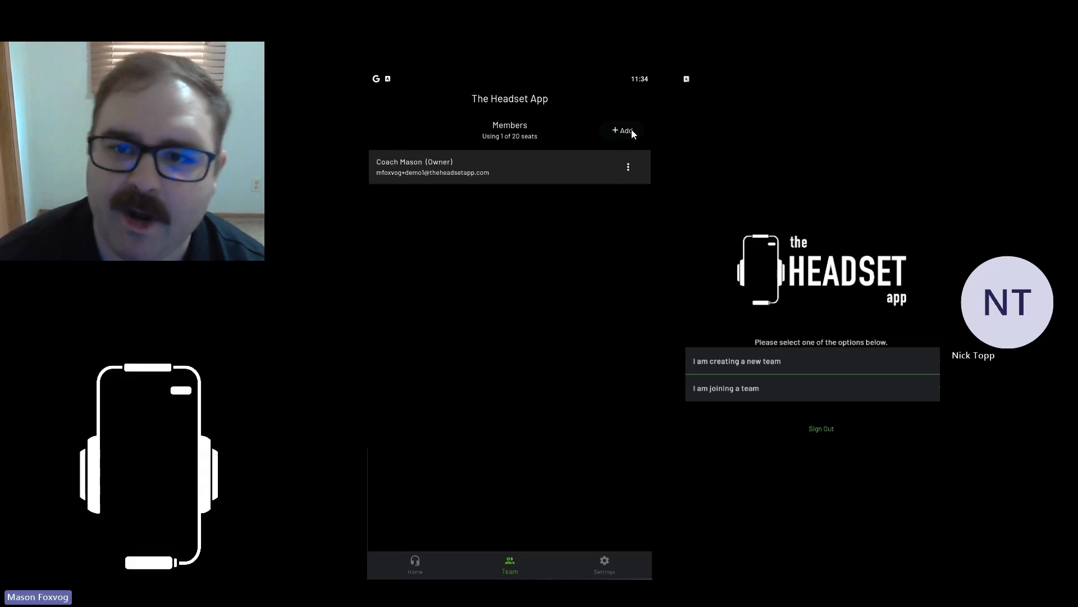
click(621, 131)
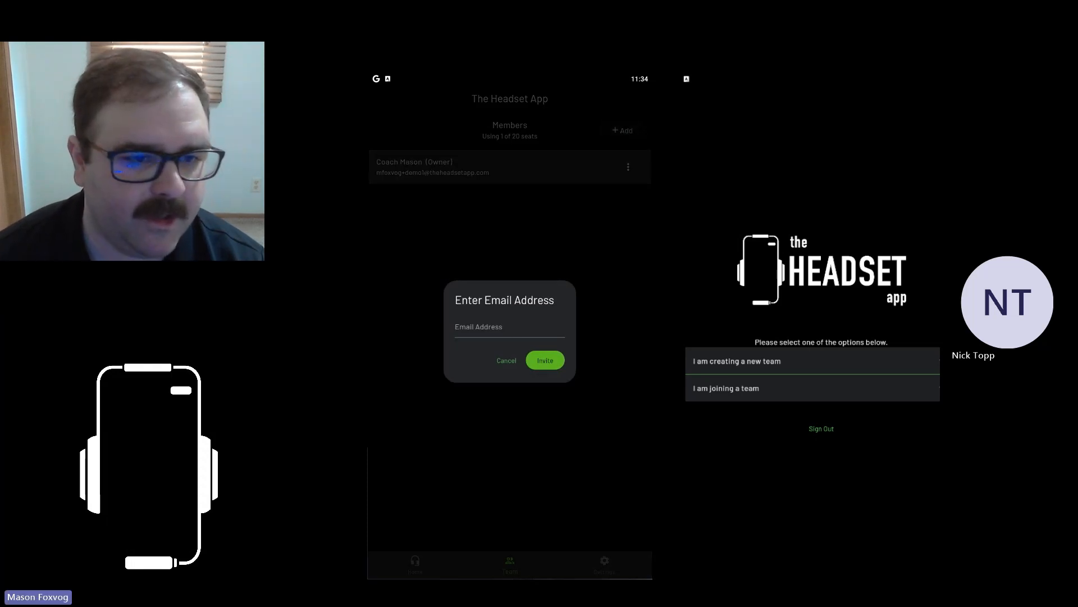
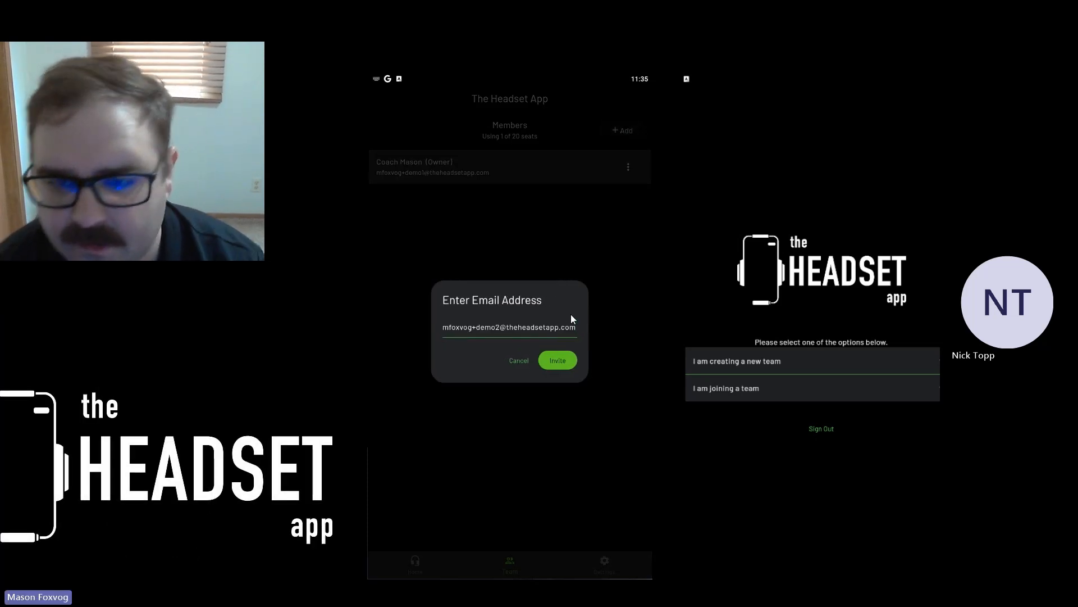
click(518, 359)
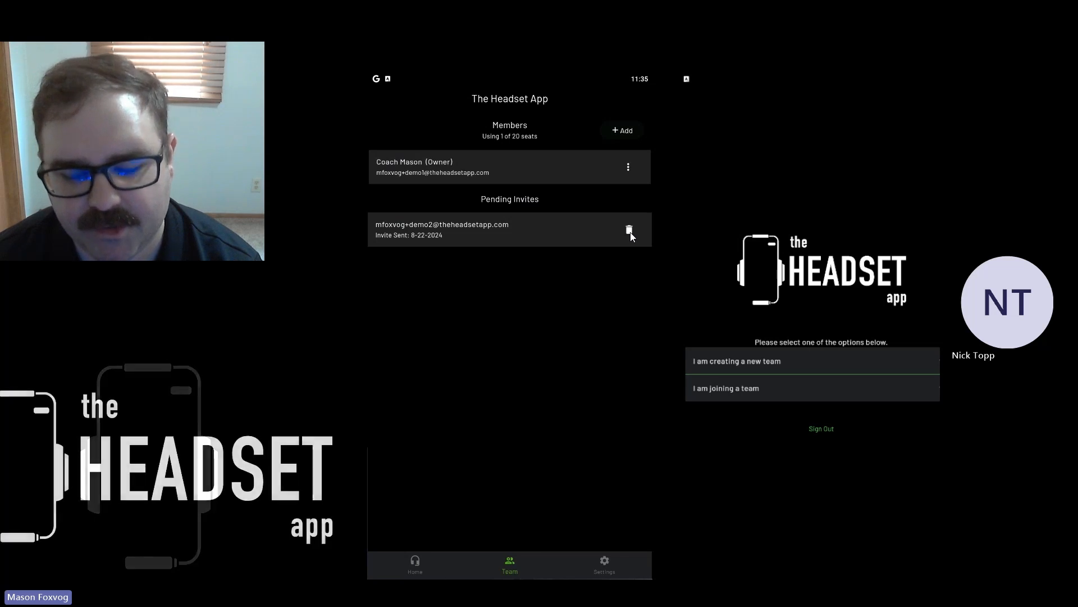
mouse_move(574, 296)
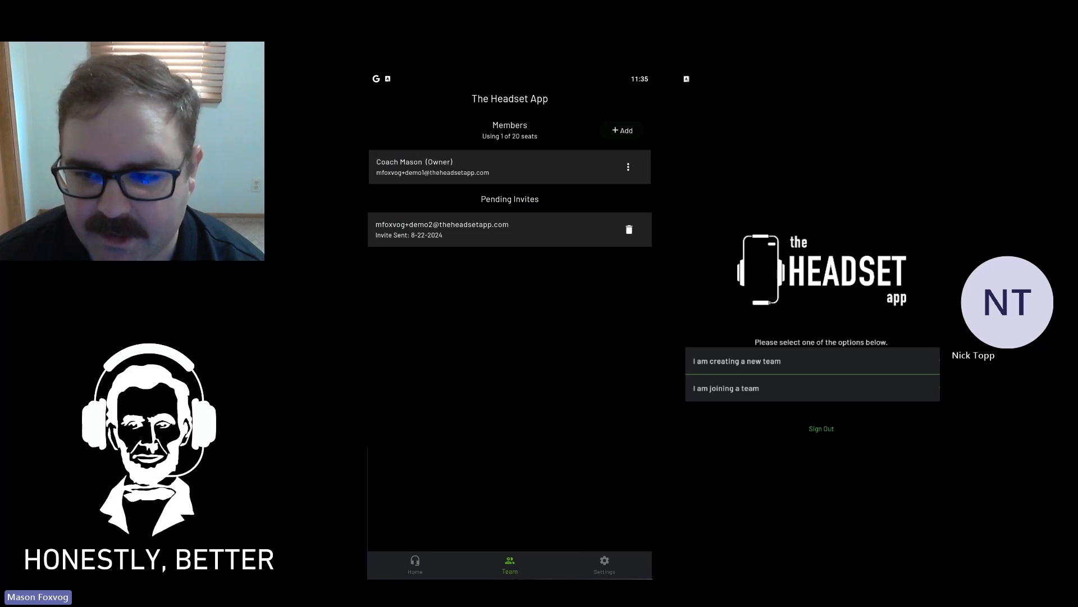
On the second device choose to join an existing team and join The Headset App team.
click(726, 388)
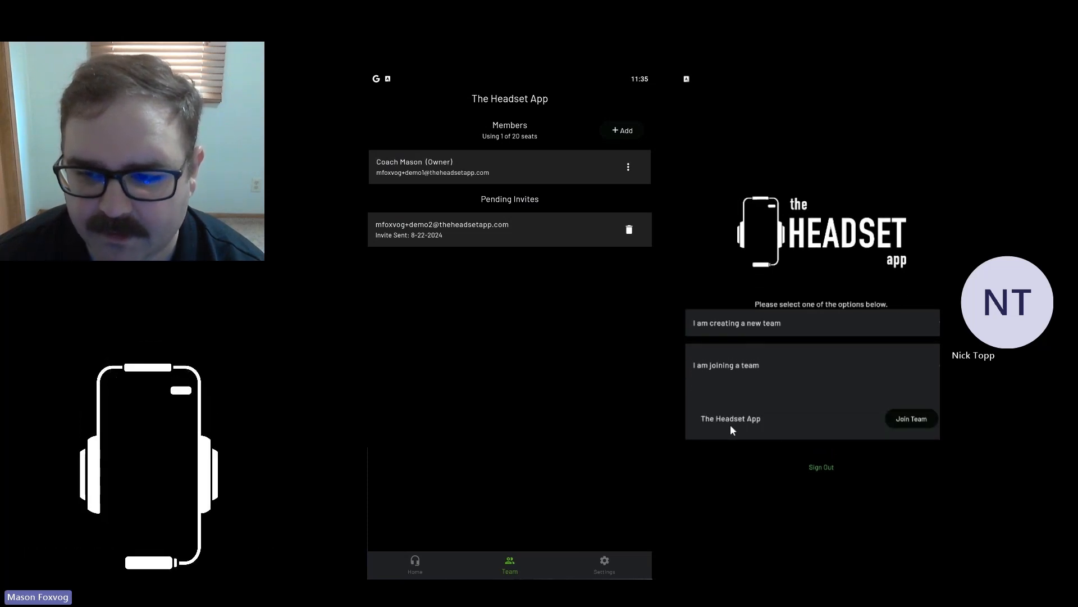
mouse_move(723, 431)
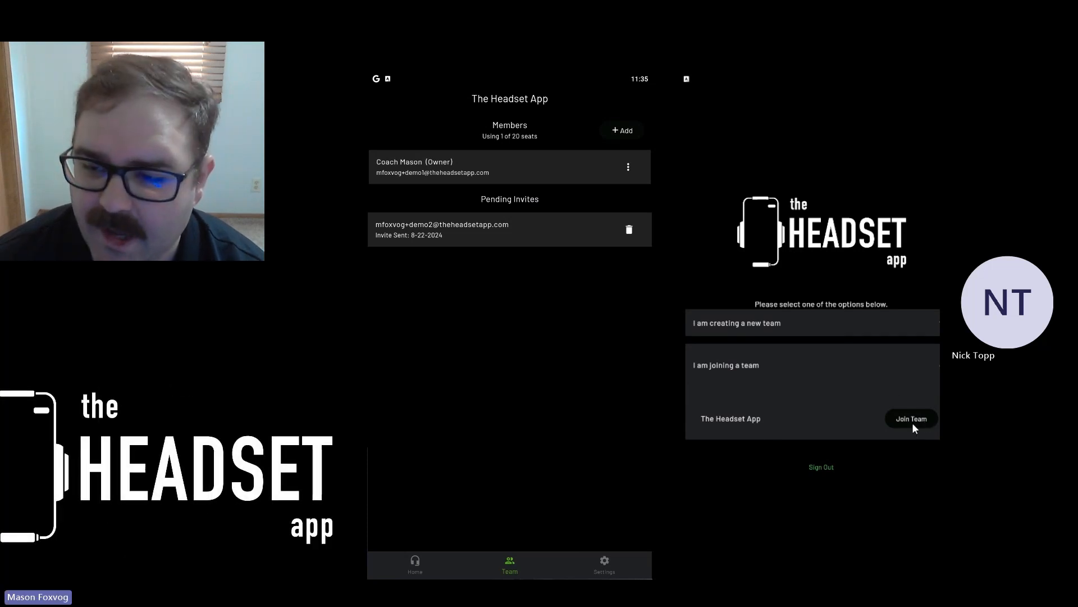
click(911, 418)
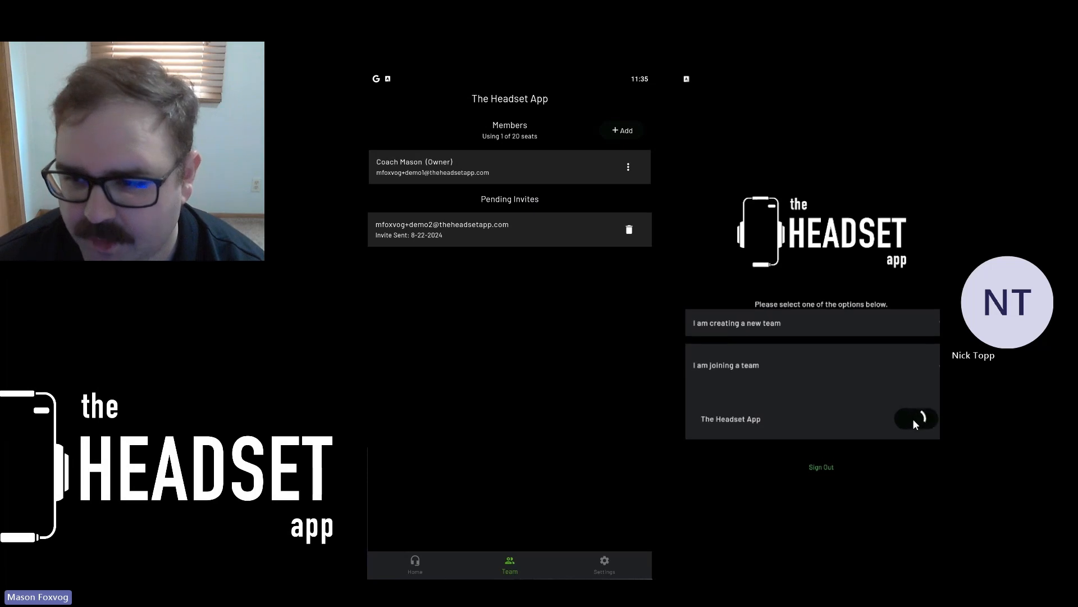
click(914, 418)
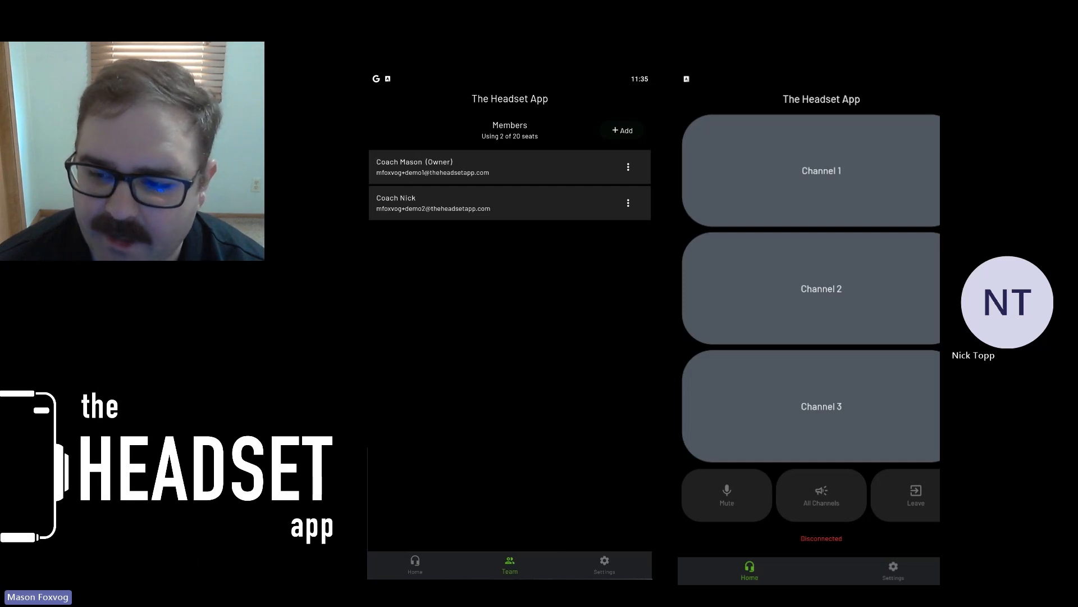
click(415, 564)
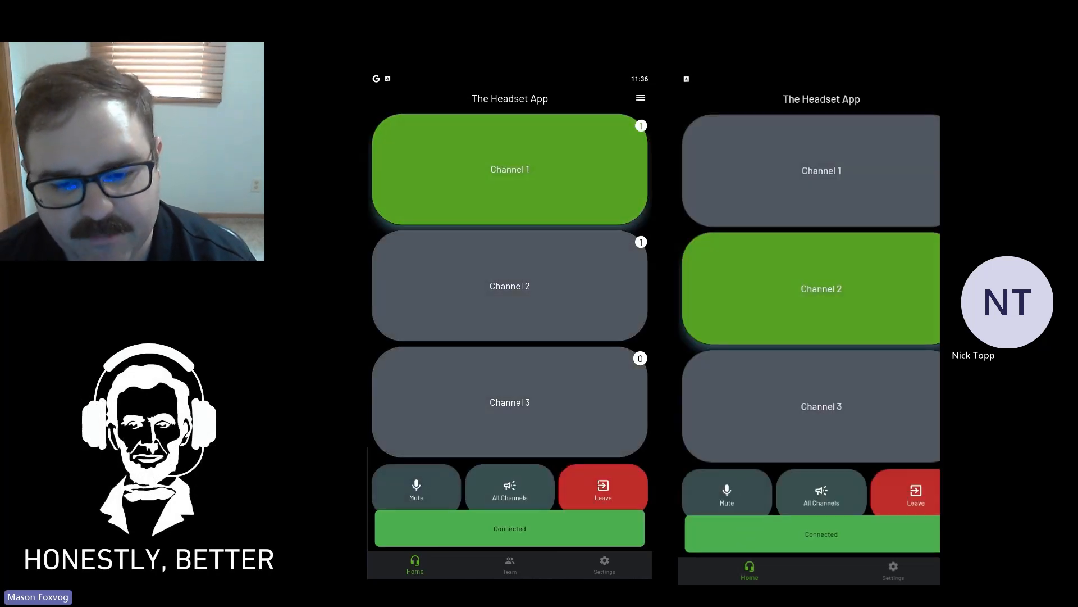
click(416, 489)
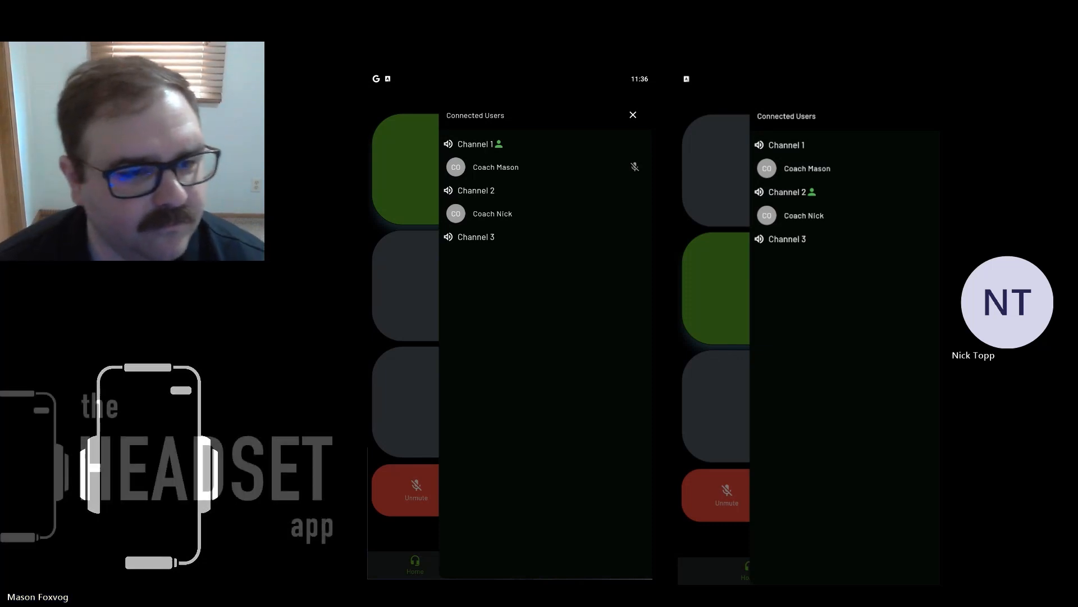
click(632, 115)
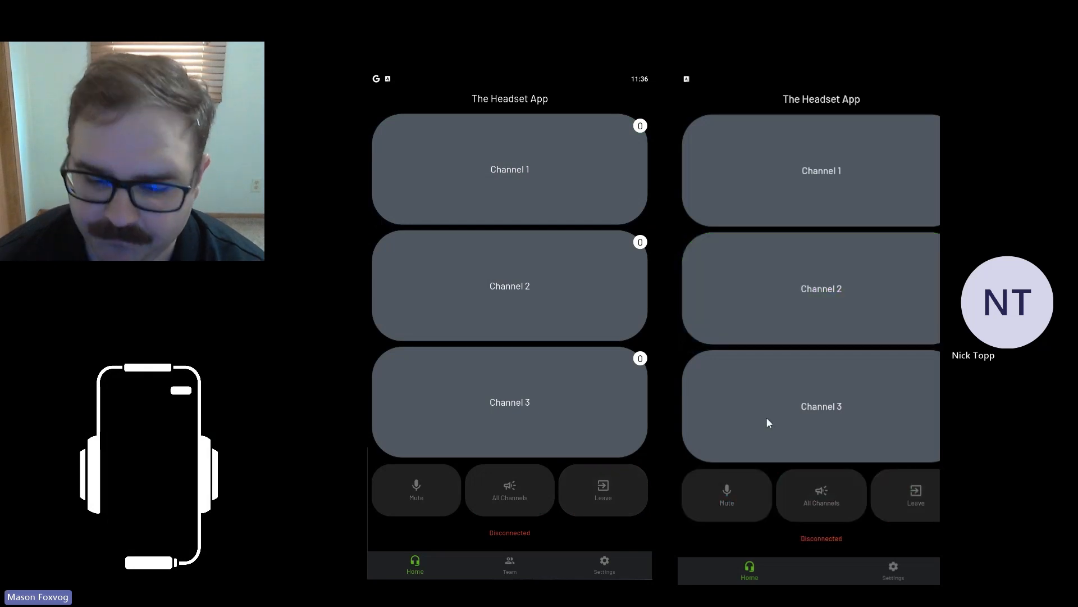
click(509, 564)
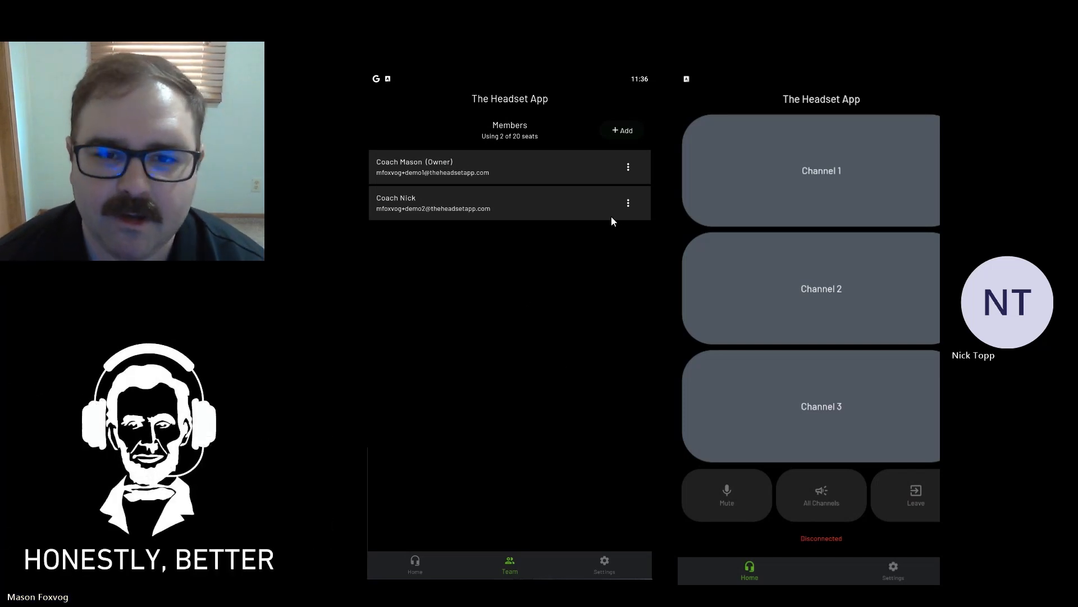
click(627, 202)
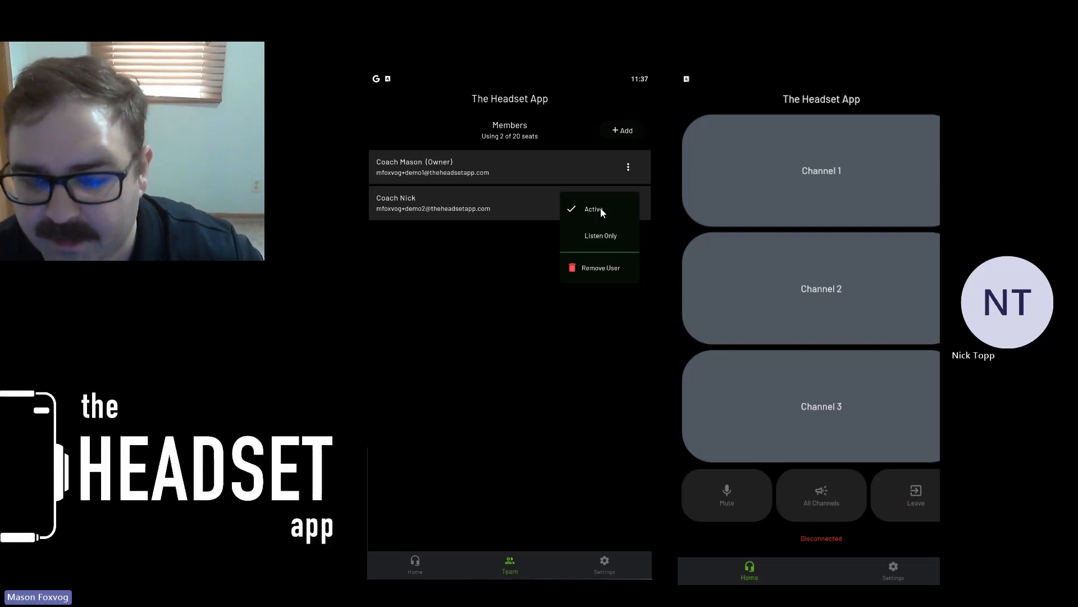
mouse_move(590, 215)
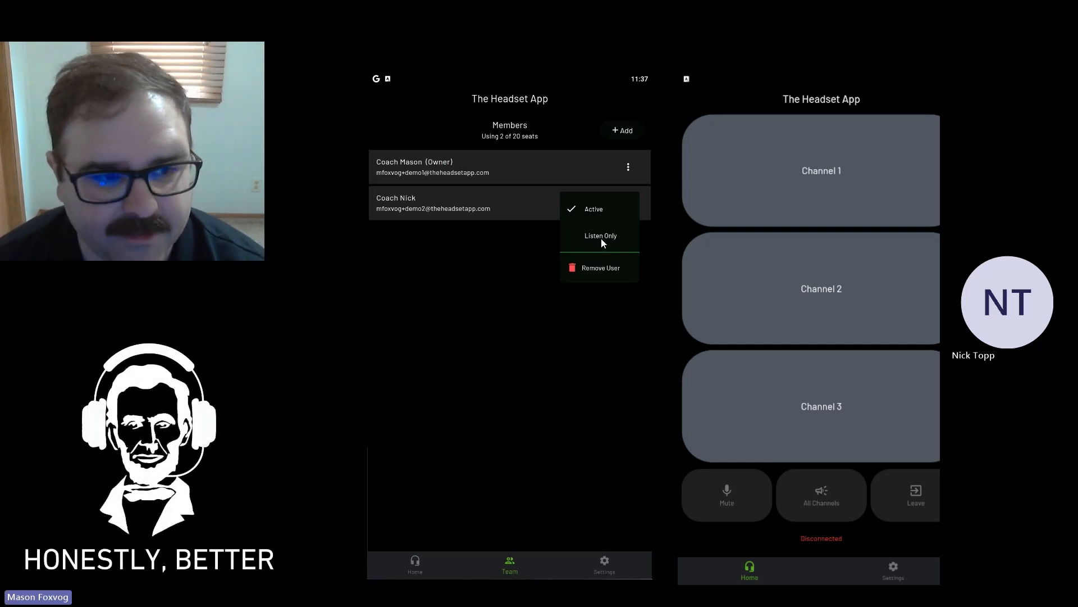
mouse_move(479, 260)
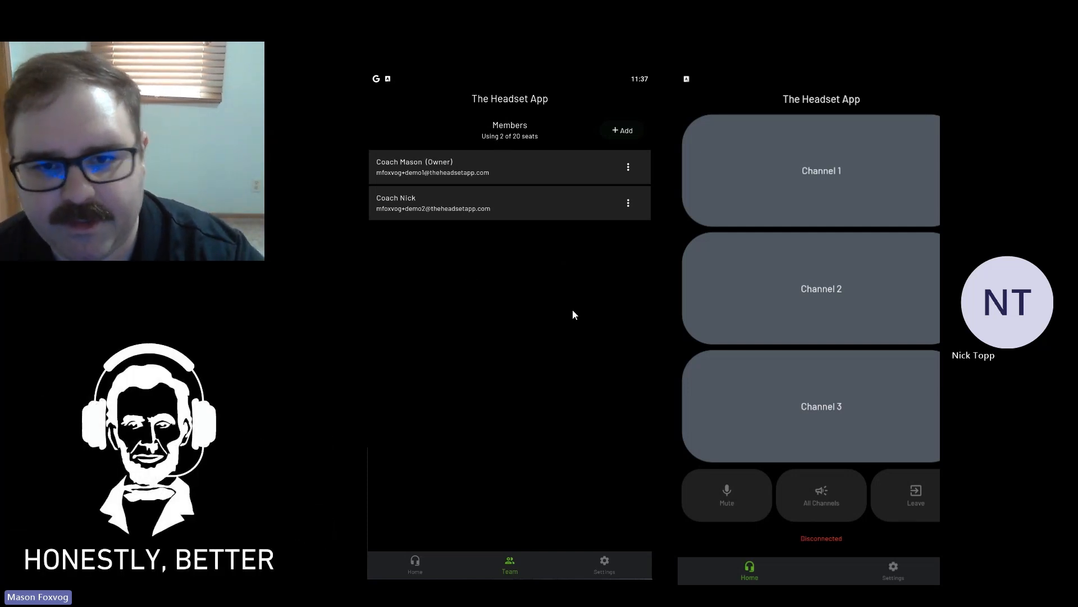
Mark the second coach inactive from their member options, dropping seat usage to 1 of 20.
click(595, 209)
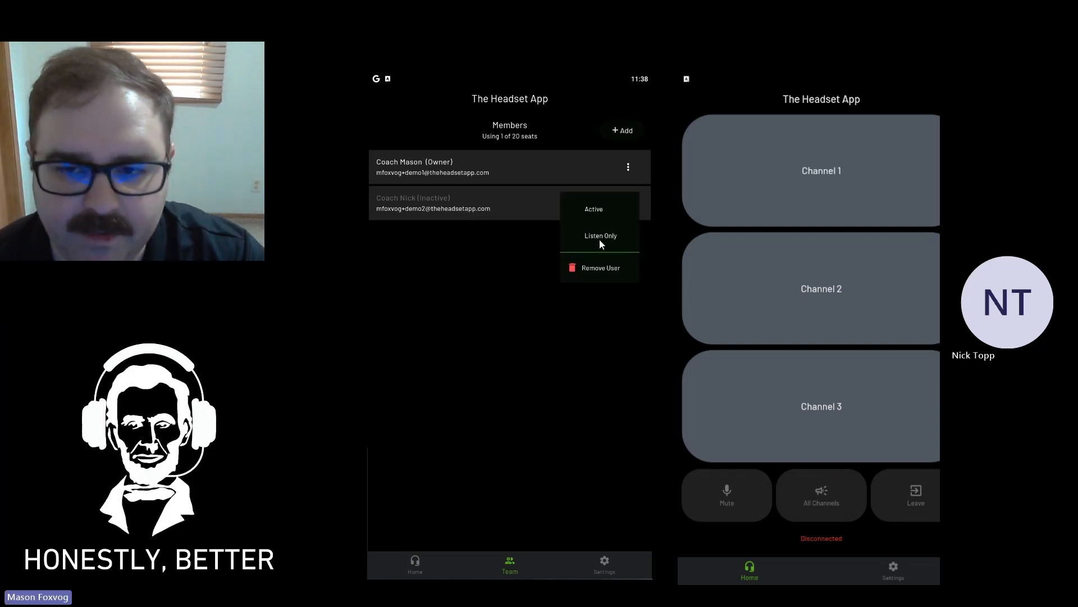
Set the inactive second coach to Listen Only from their member options.
click(599, 234)
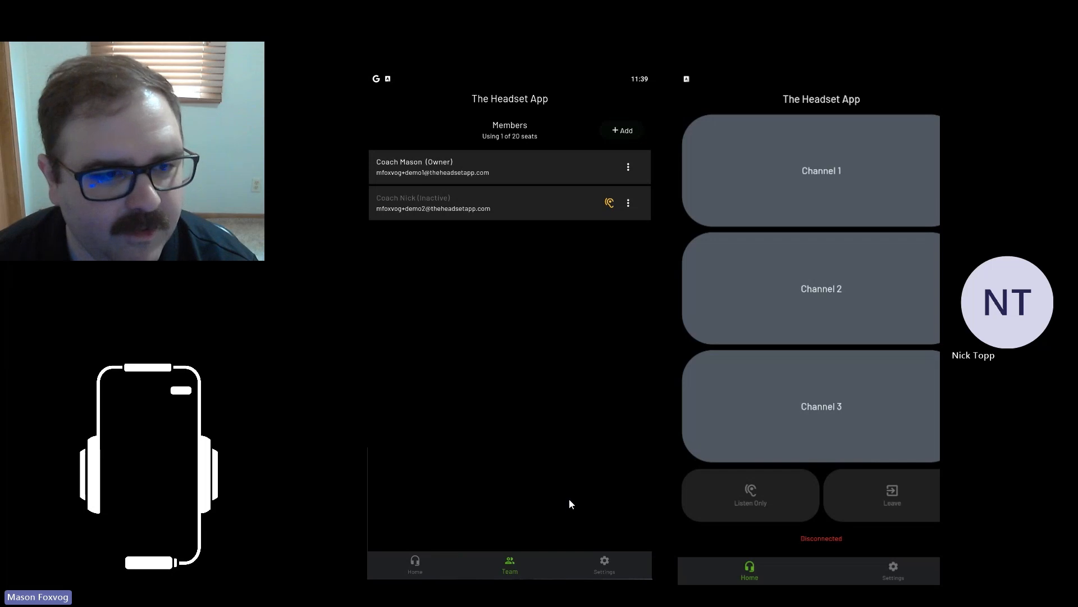
Go to Settings, bring up the team name editor and cancel it without changes.
click(602, 564)
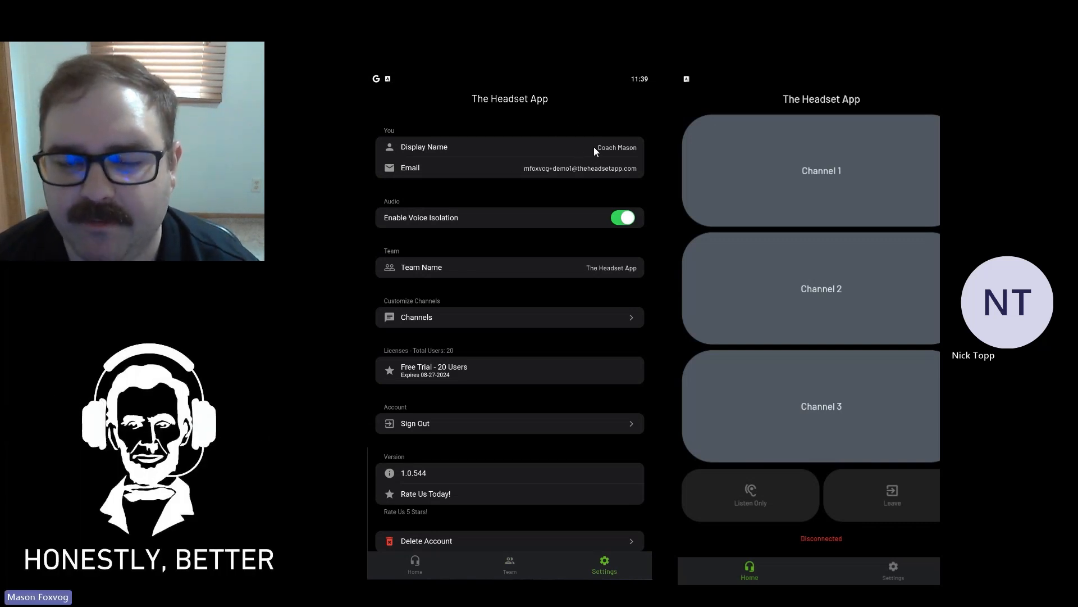
click(508, 146)
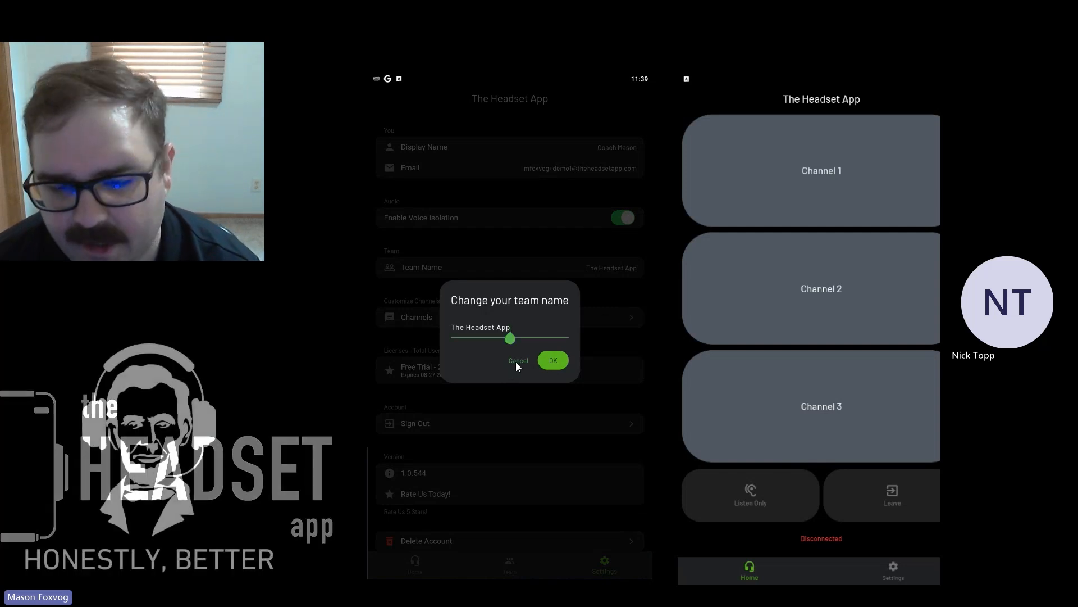
click(518, 361)
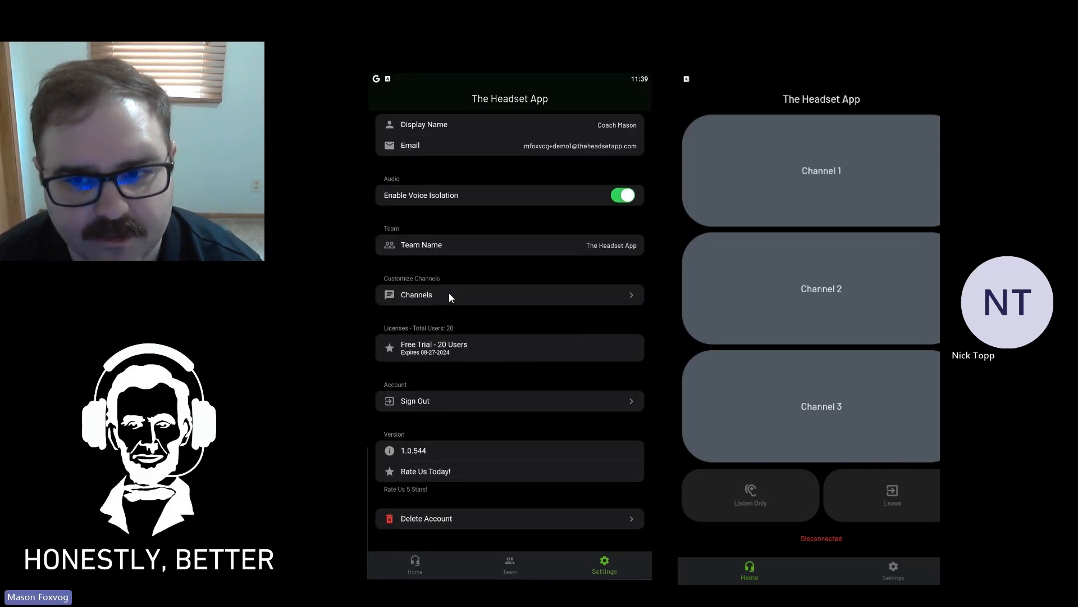
Add three new channels to the team.
click(508, 295)
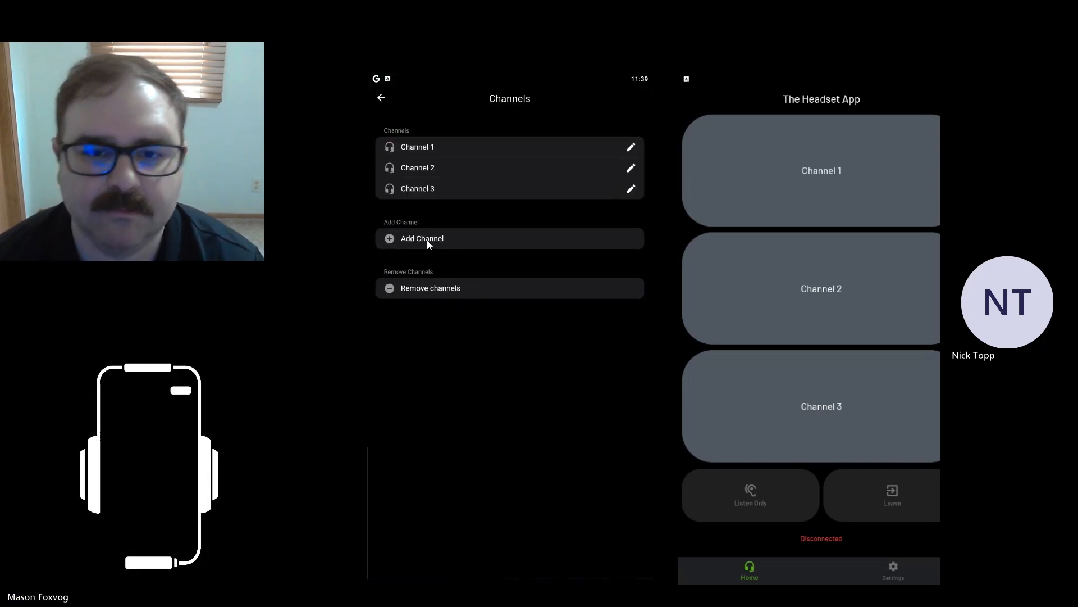
click(422, 238)
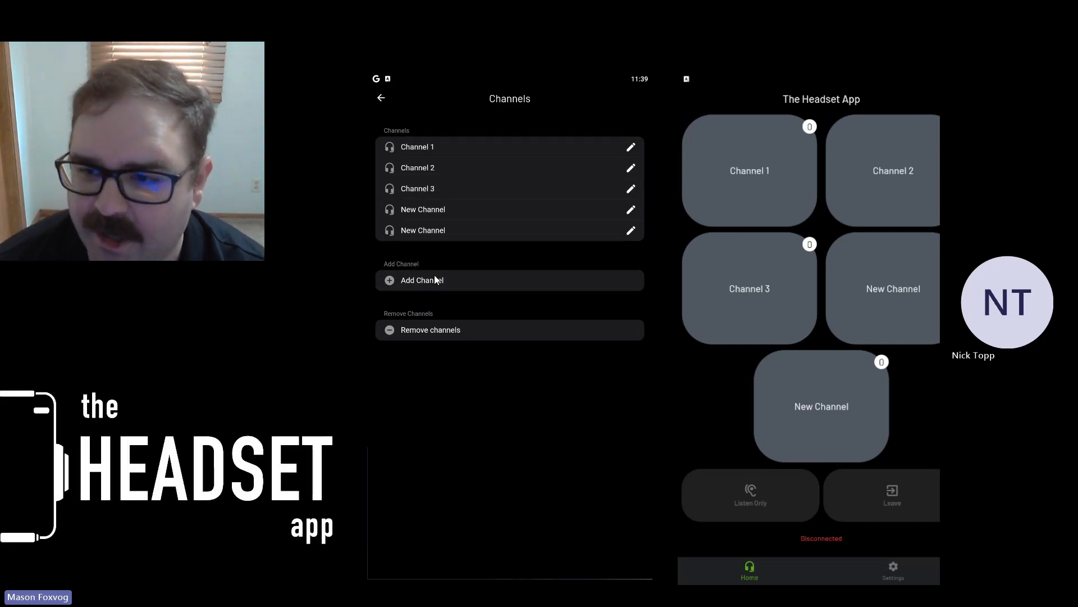
click(421, 279)
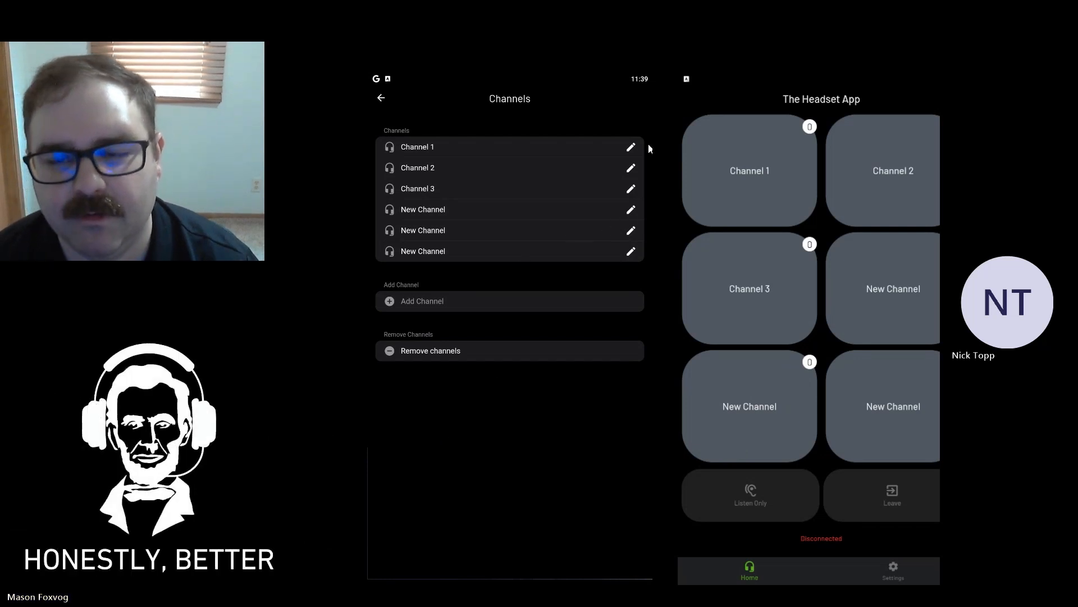
Rename Channels 1–3 to Offense, Defense and Special Teams.
click(631, 146)
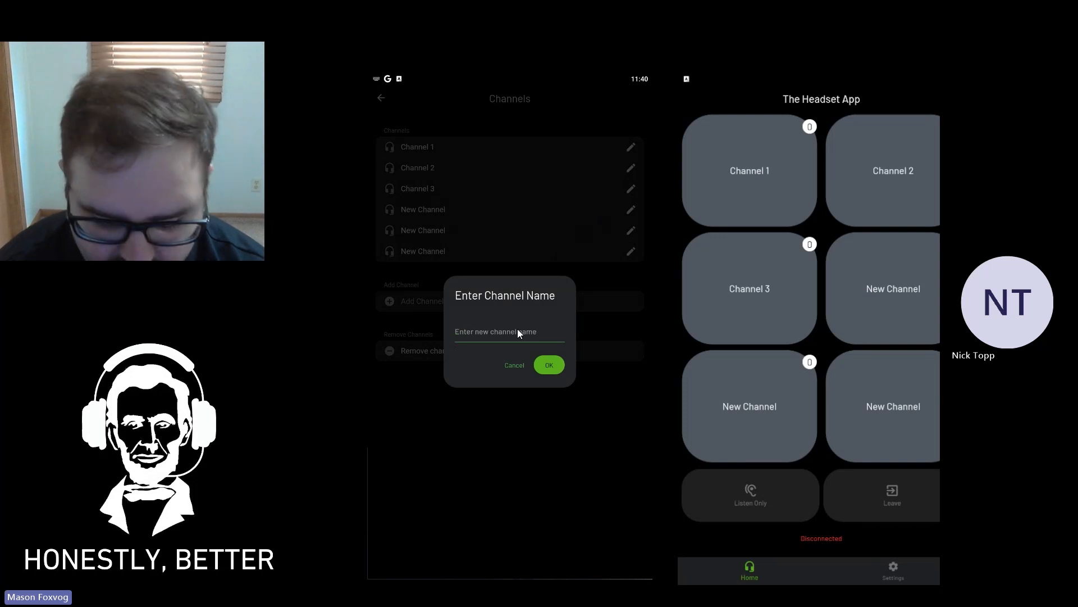
text(Offens)
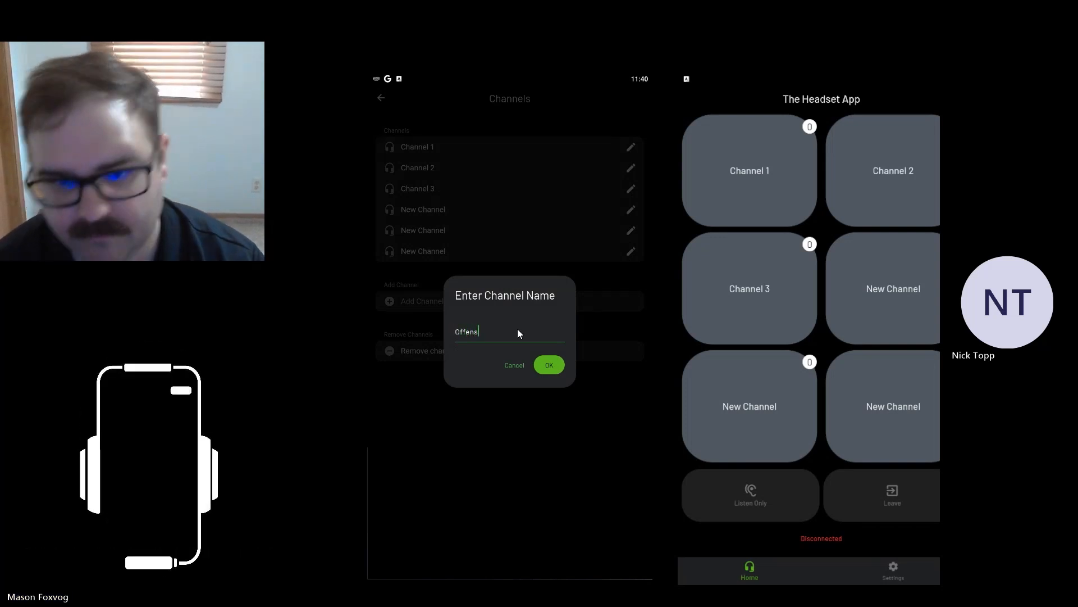
click(548, 363)
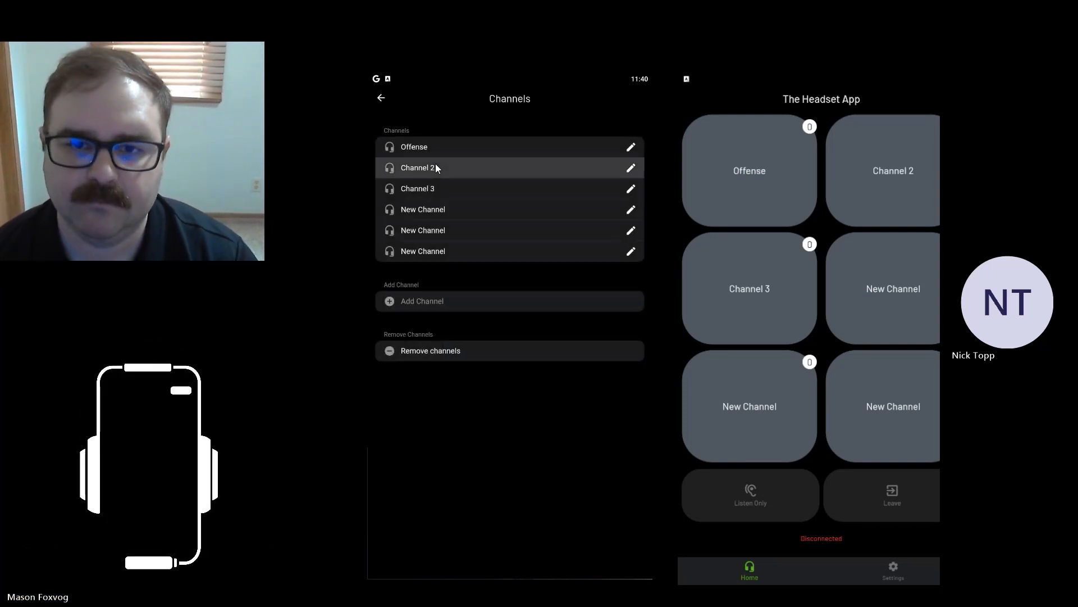
click(630, 167)
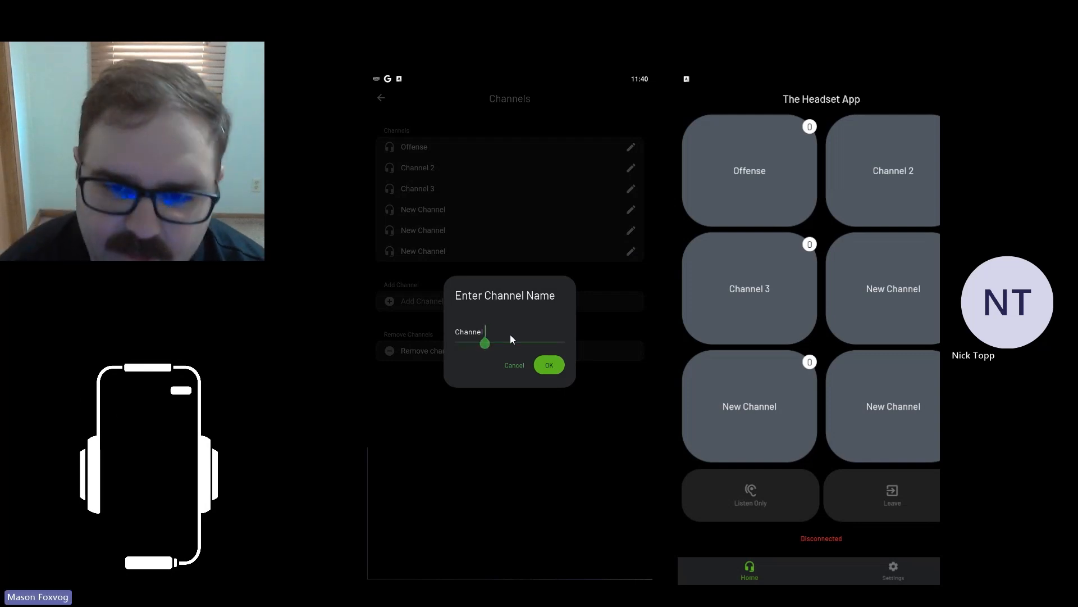
text(Def)
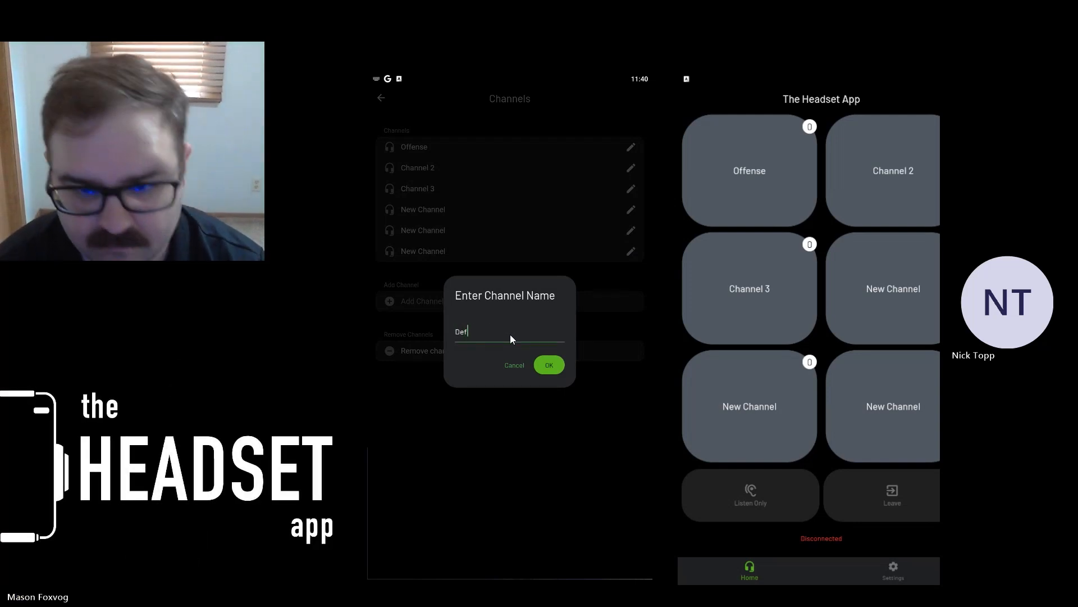
click(549, 364)
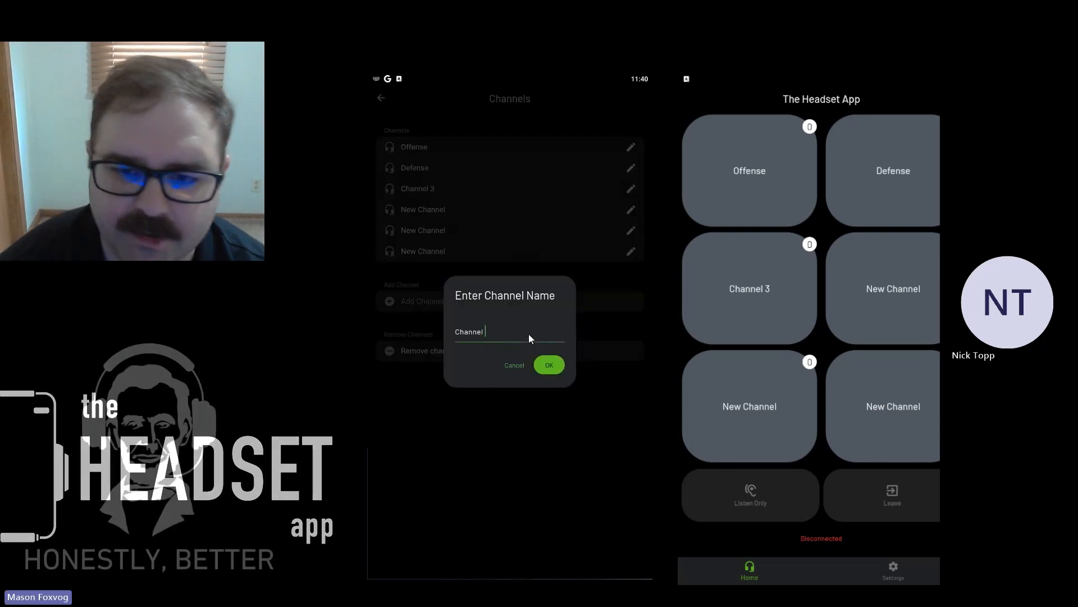
text(Special T)
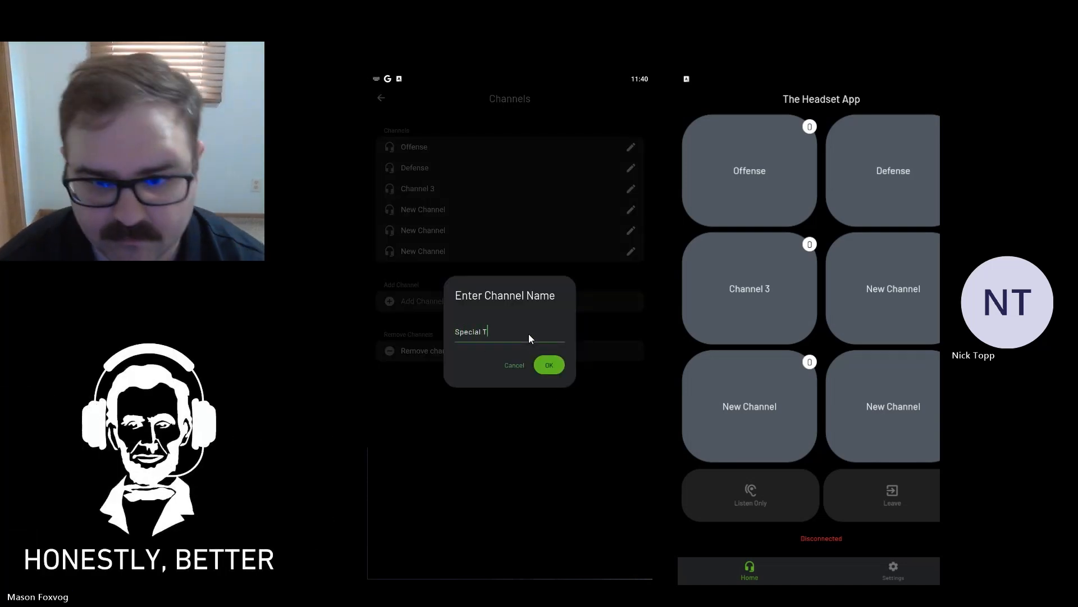
text(eams)
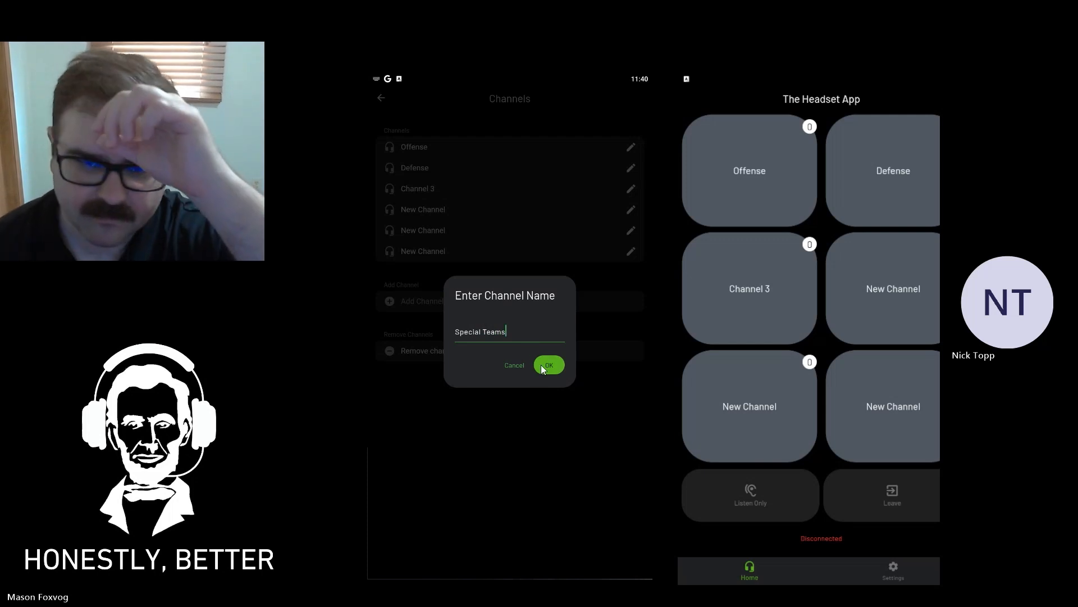
click(548, 364)
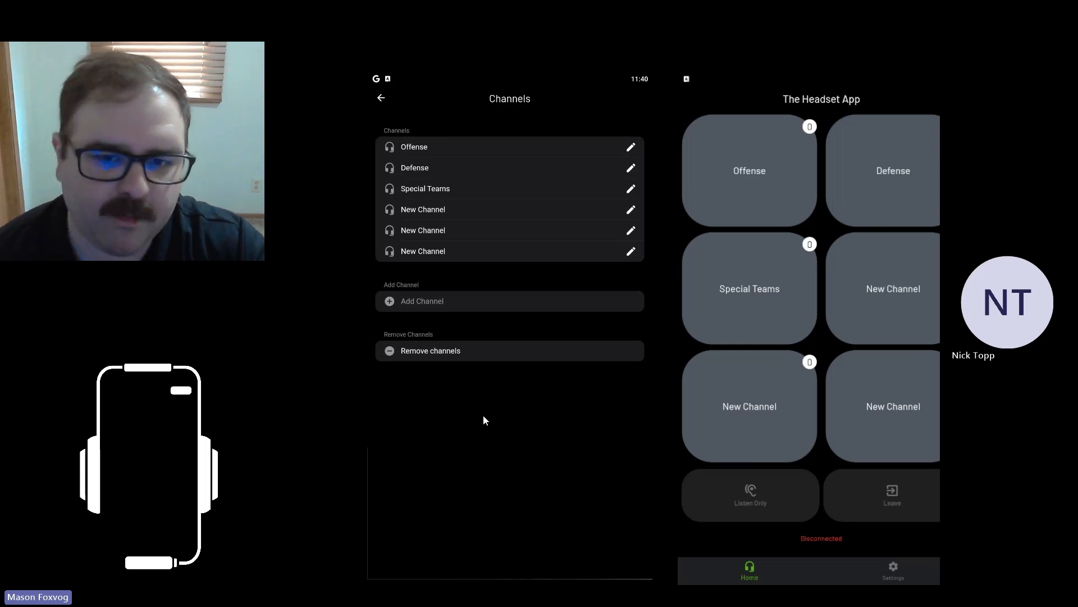
Remove the last New Channel, leaving five channels, and return from channel management.
click(431, 350)
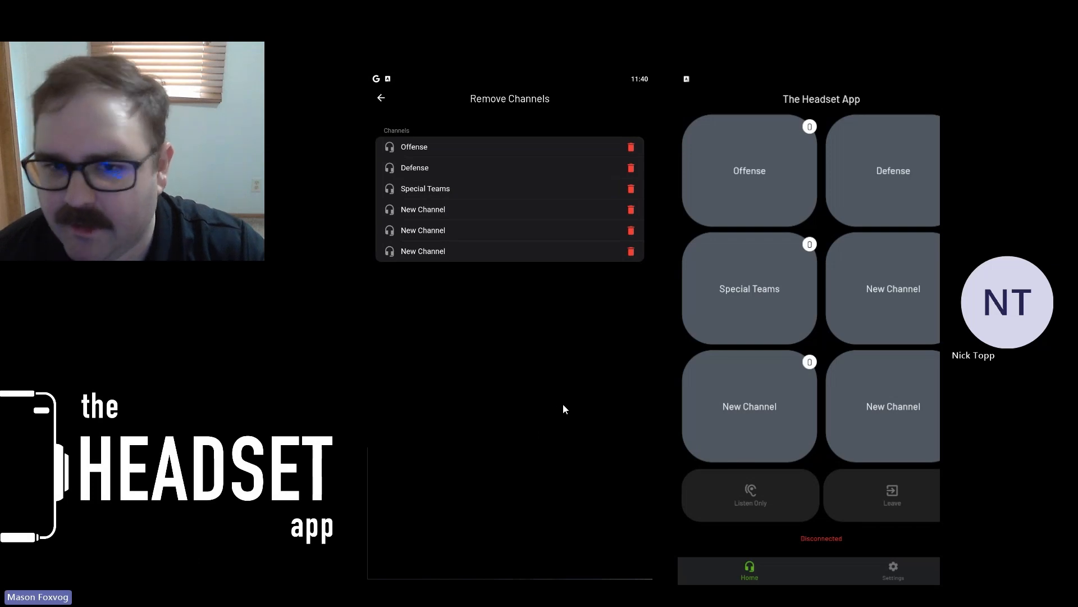
mouse_move(628, 280)
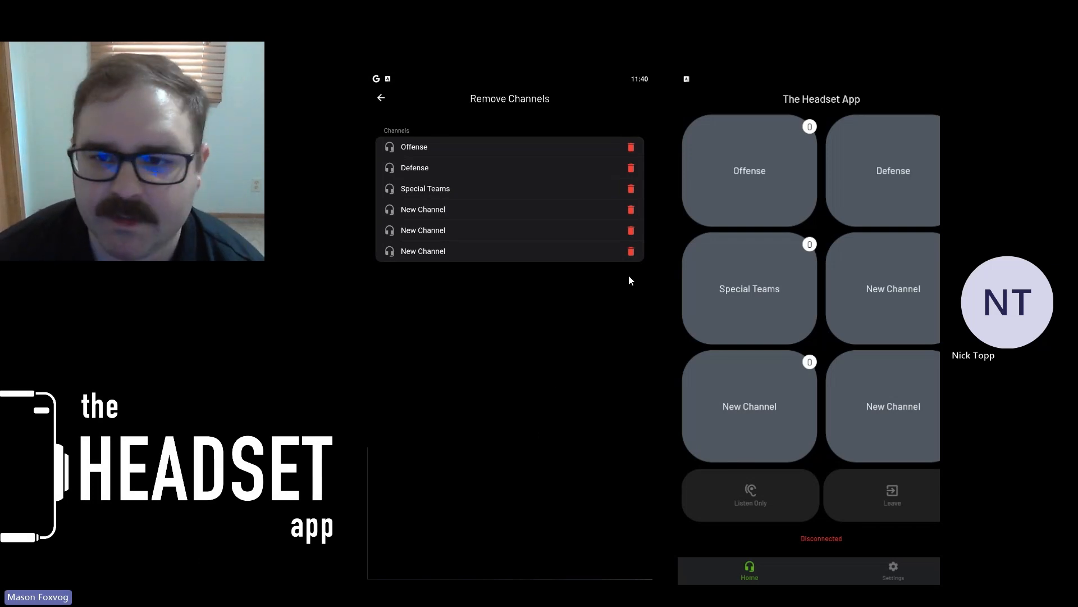
click(630, 251)
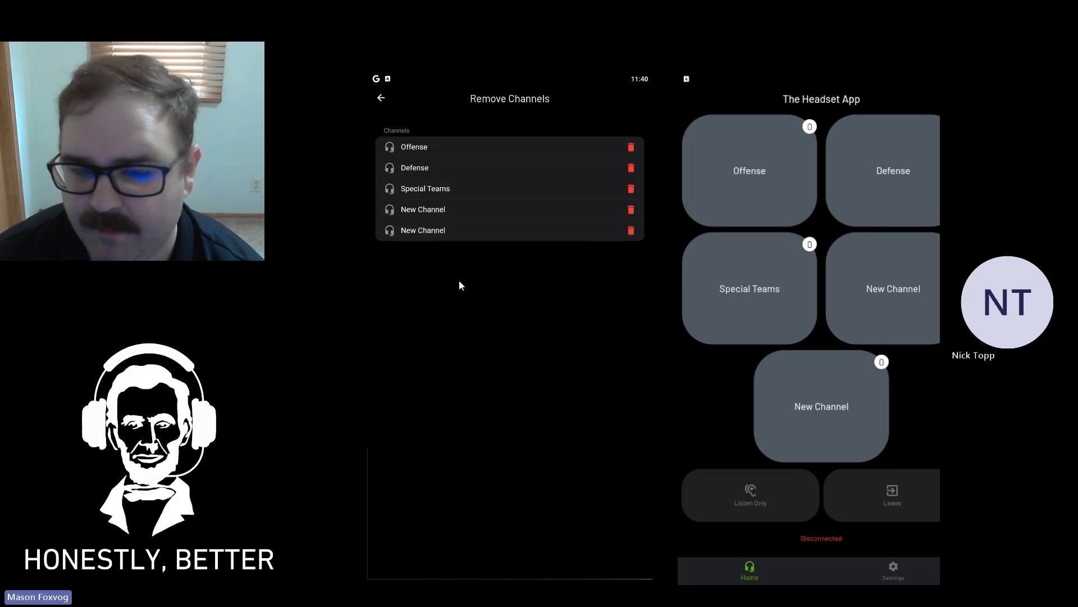
click(381, 97)
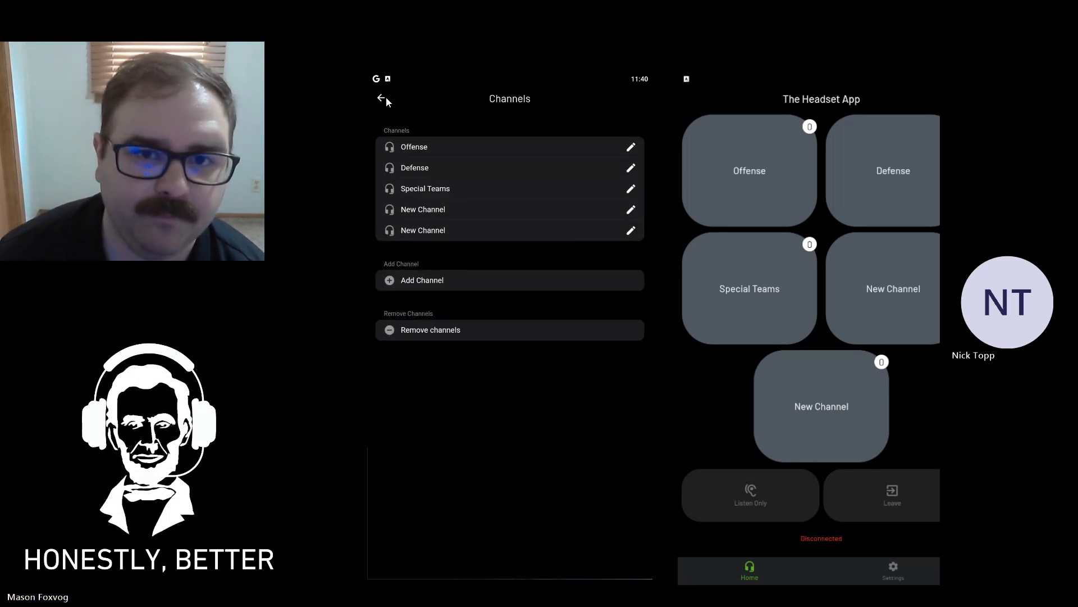
click(380, 99)
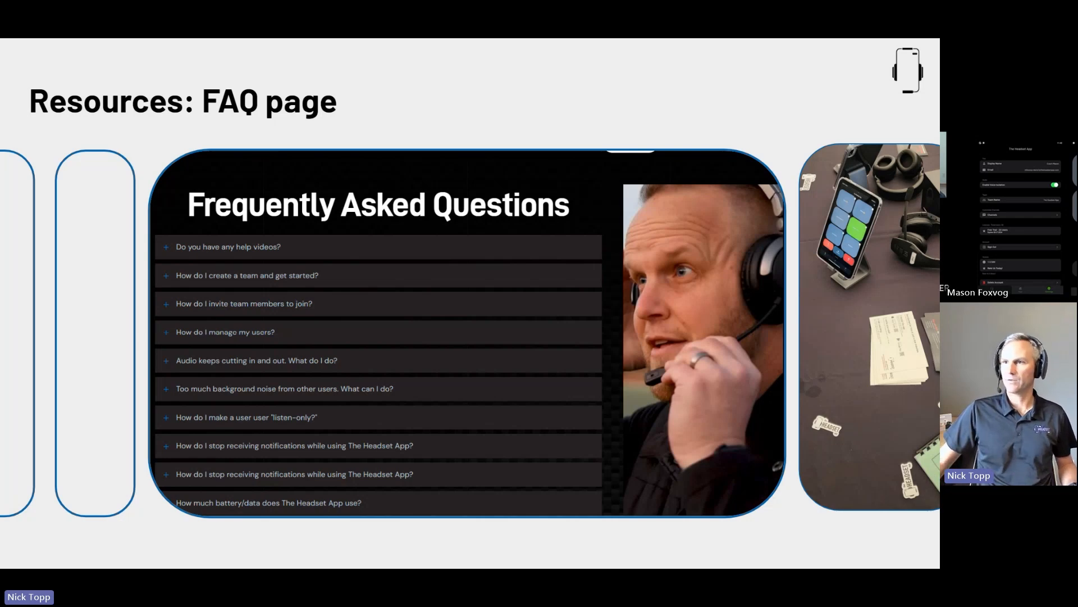
Advance past the Q&A slide to the closing Thank You slide.
key(right)
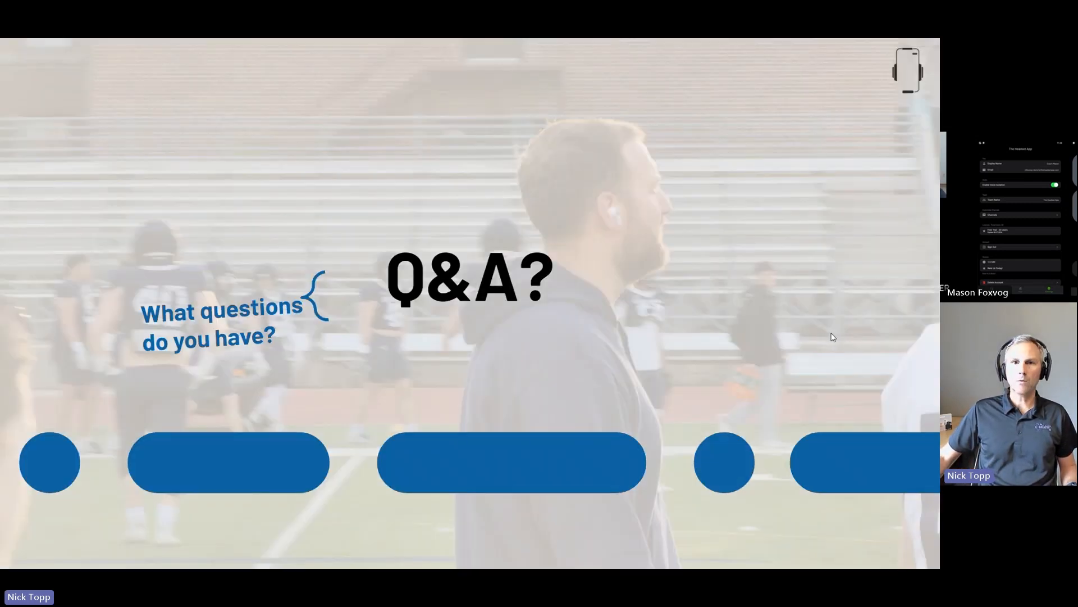
key(Right)
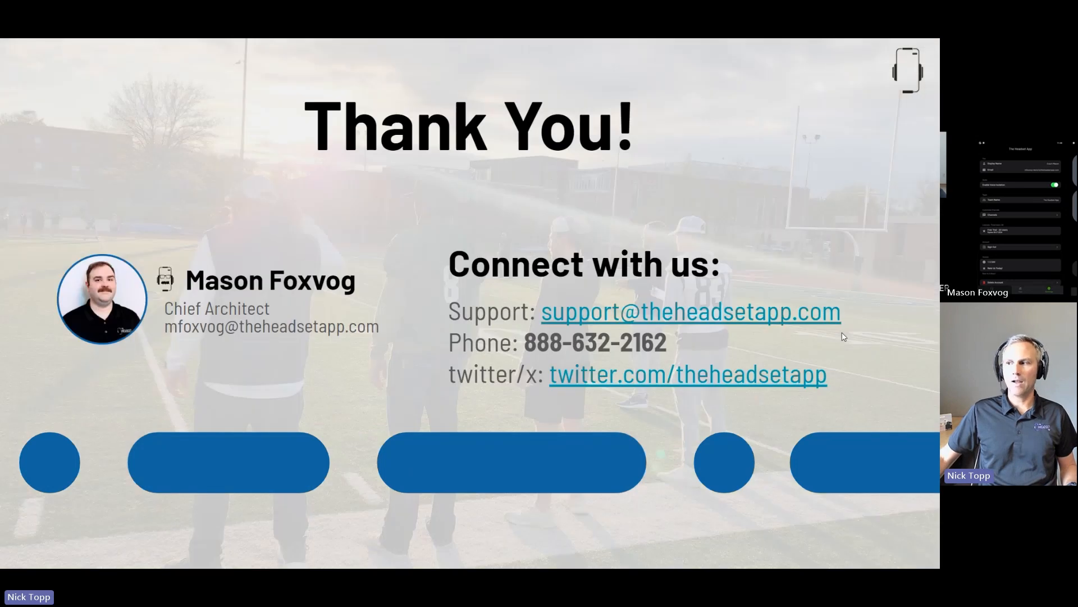